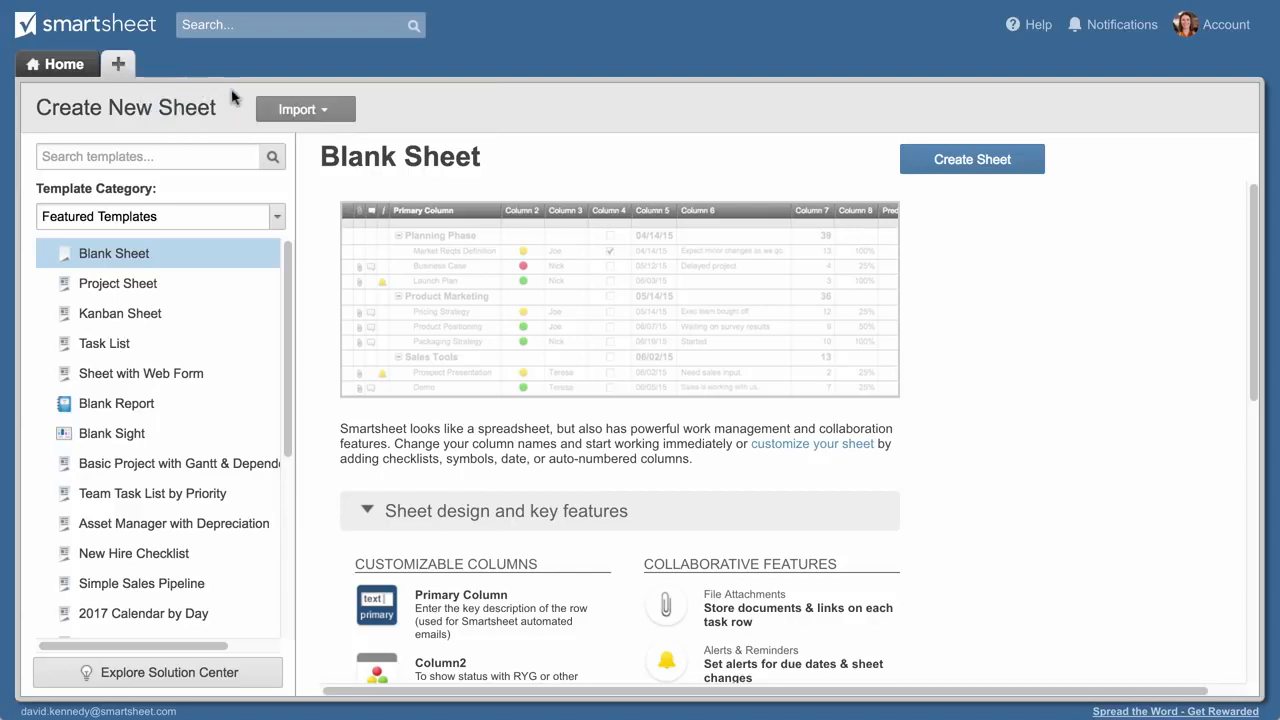
Create a blank sheet named 'Launch Plan' after glancing at the import options.
{"action": "left_click", "coordinate": [299, 109]}
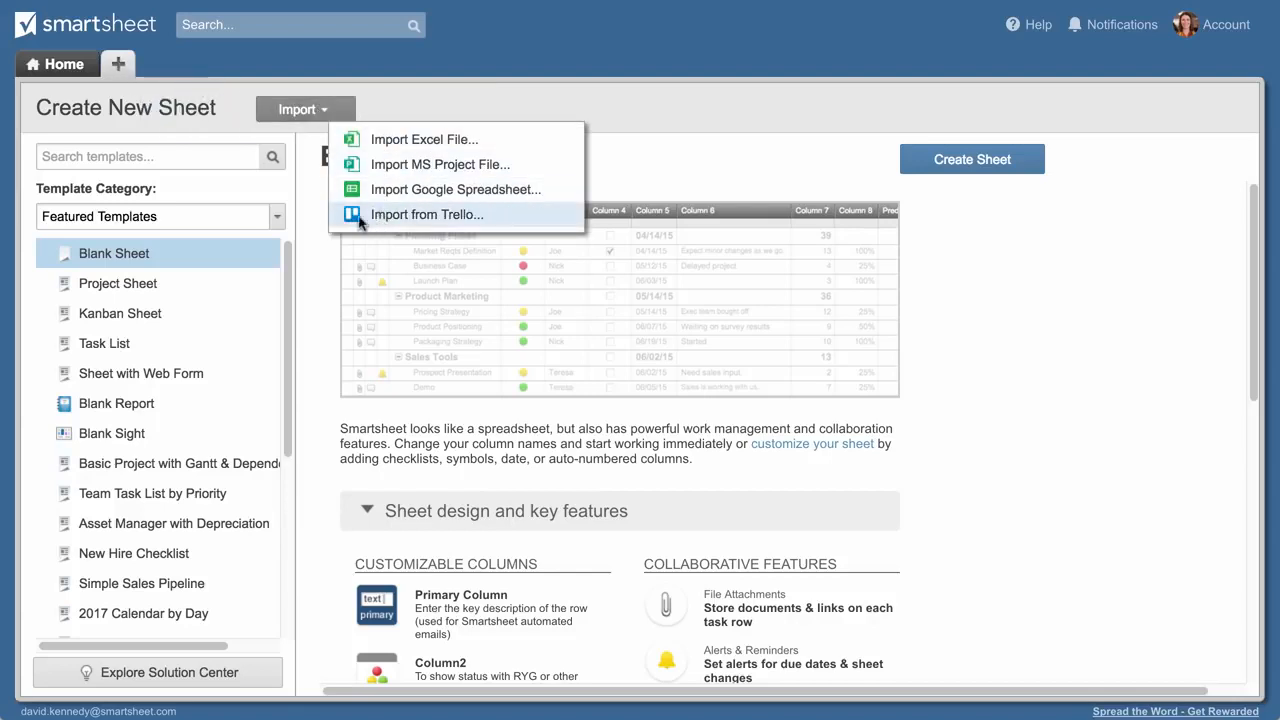
{"action": "left_click", "coordinate": [159, 216]}
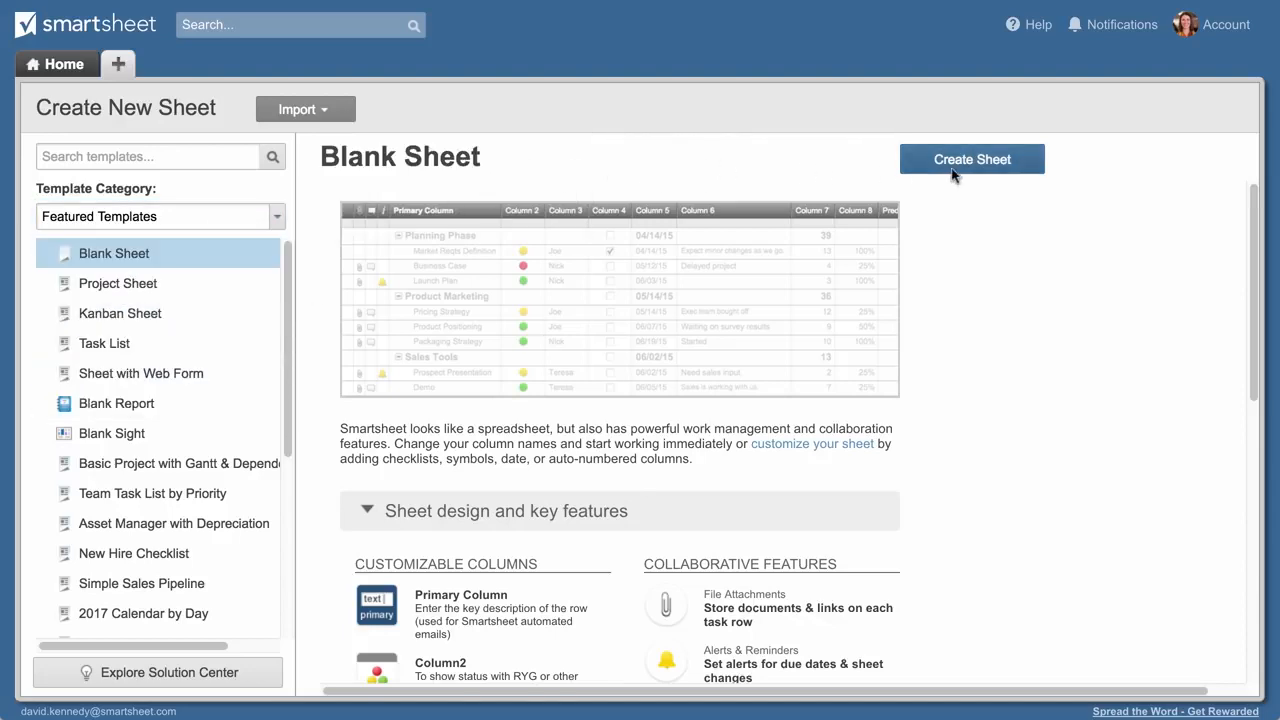
{"action": "left_click", "coordinate": [971, 159]}
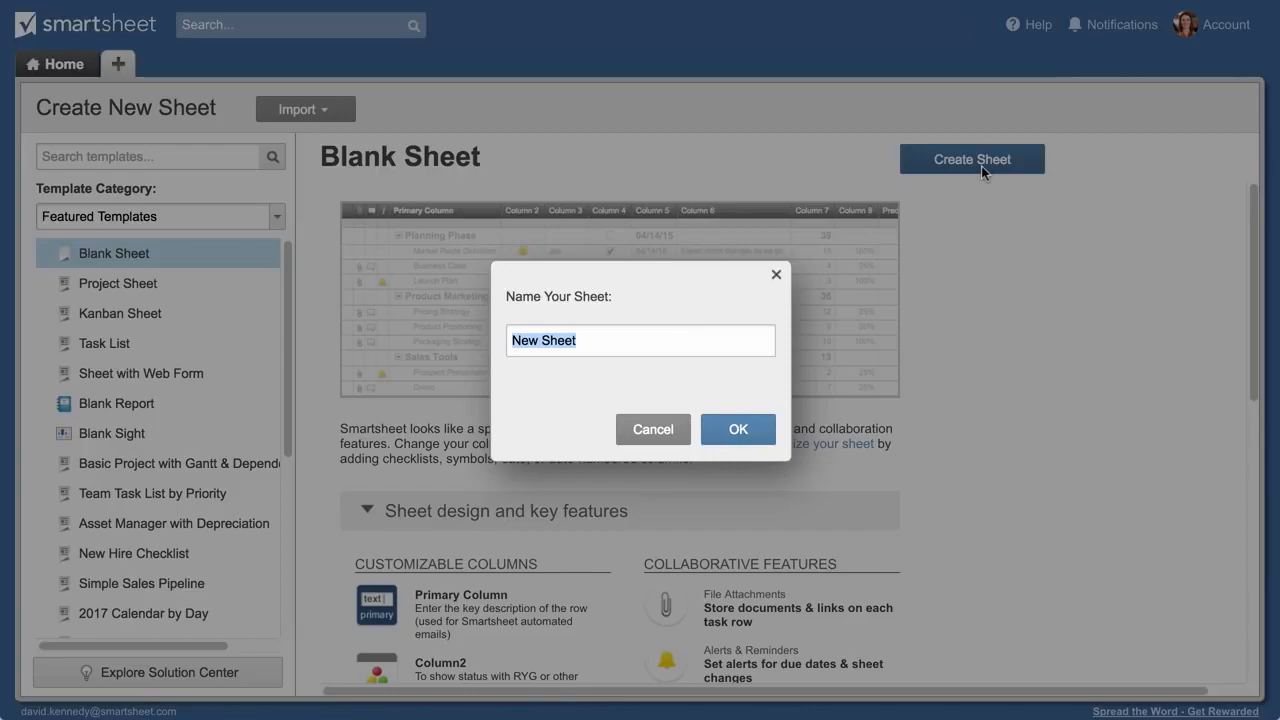
{"action": "type", "text": "Launch Plan"}
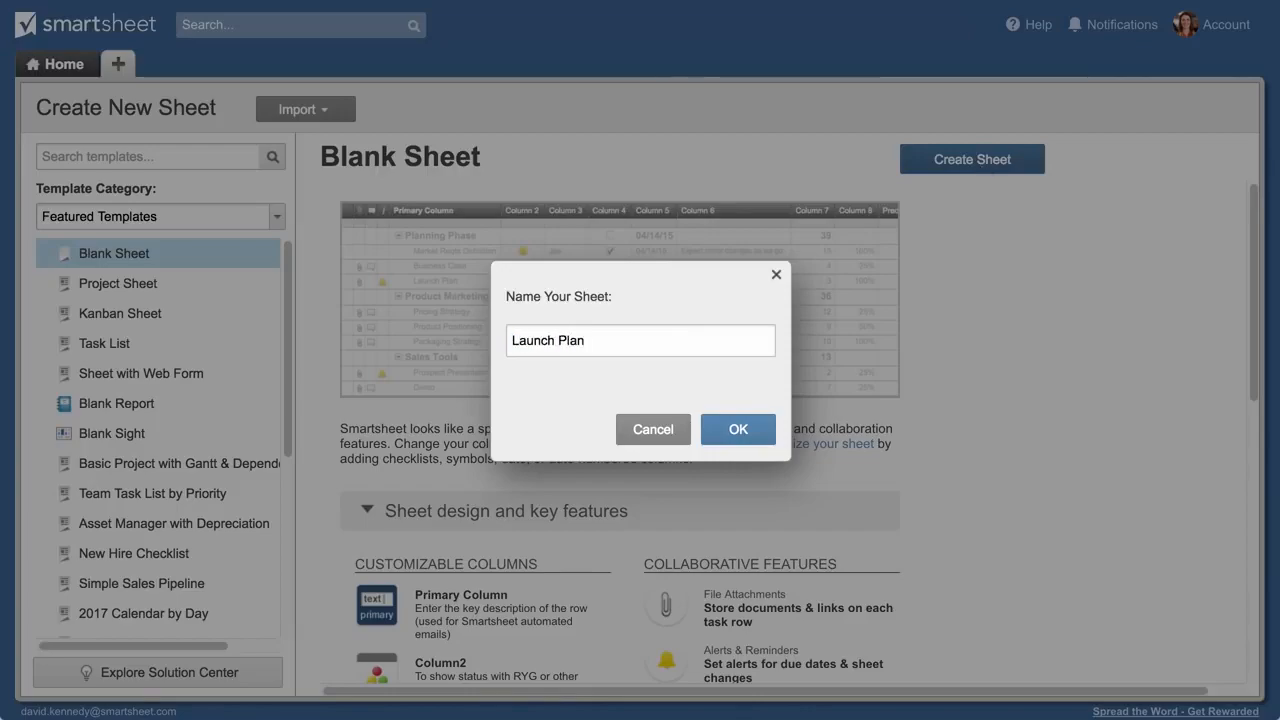
{"action": "left_click", "coordinate": [738, 429]}
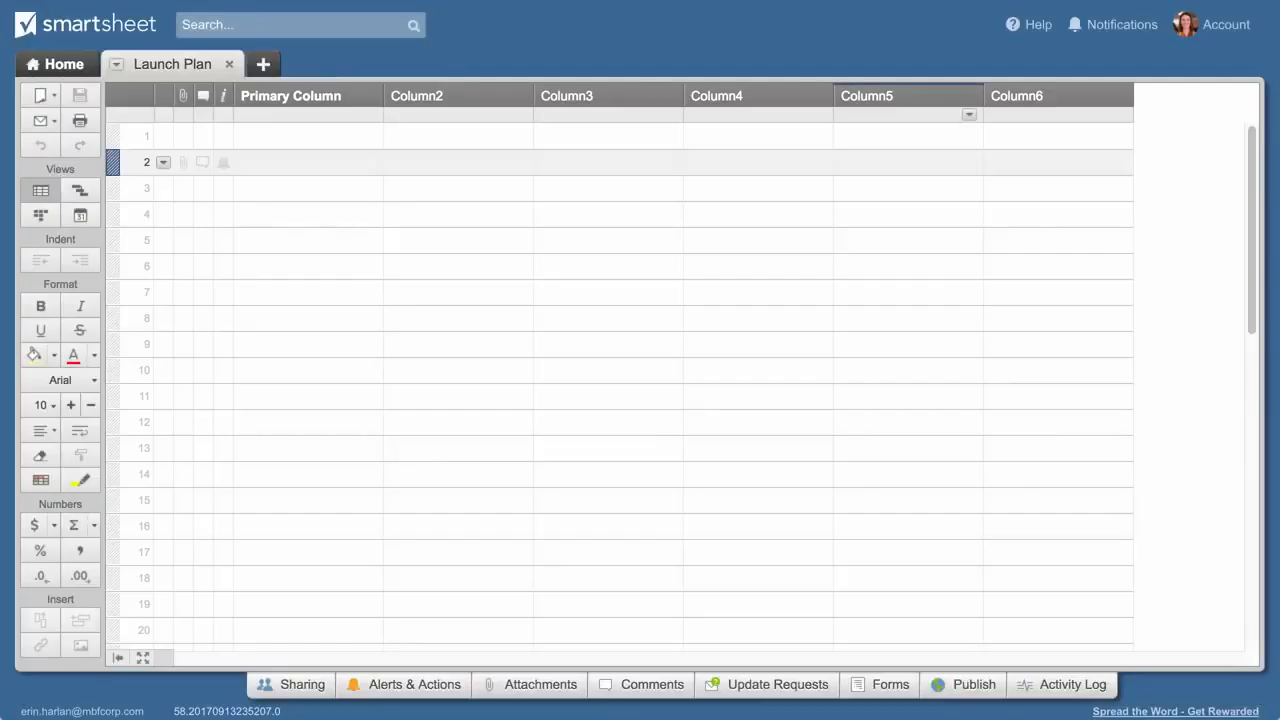
Rename the primary column to 'Task Name' in its column properties.
{"action": "left_click", "coordinate": [716, 95]}
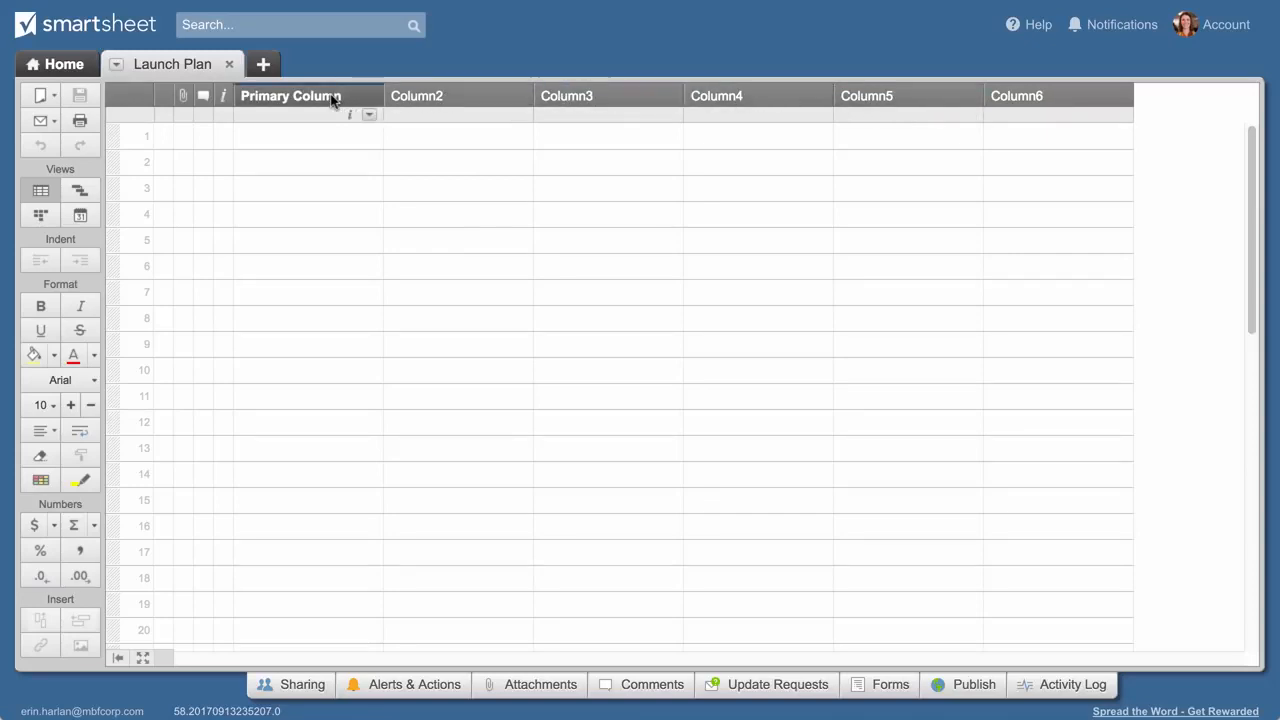
{"action": "left_click", "coordinate": [290, 95]}
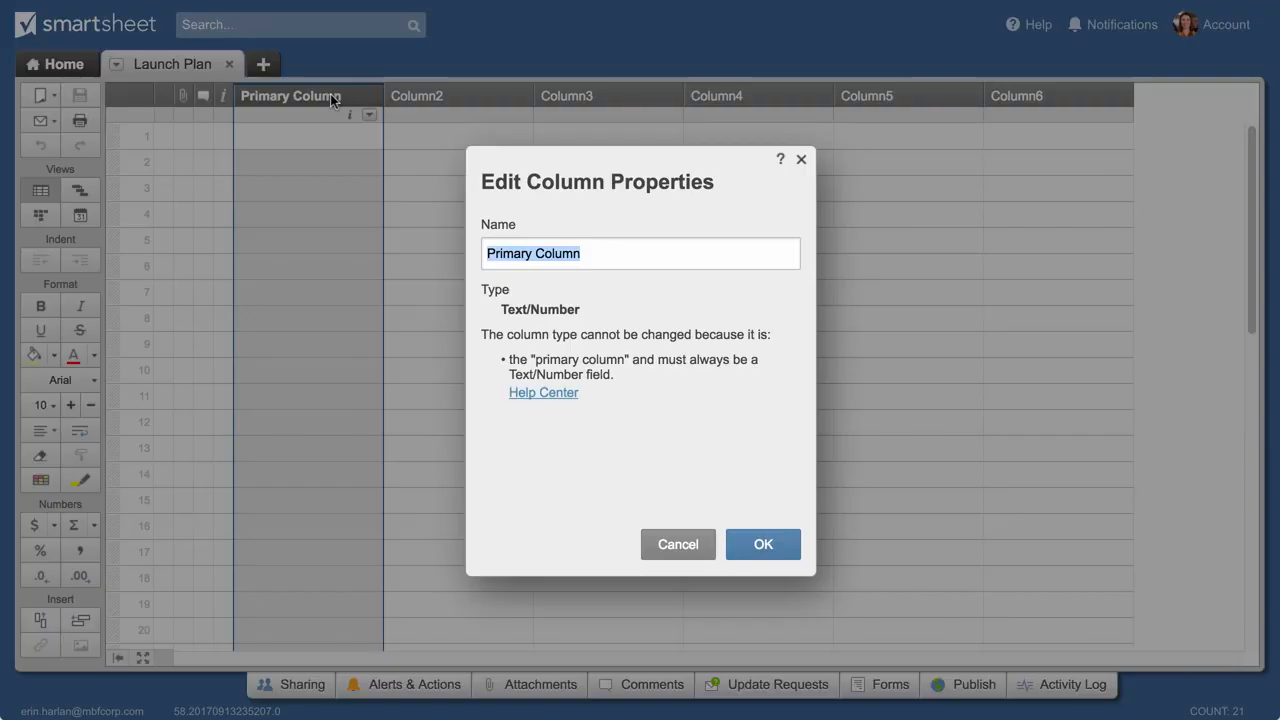
{"action": "type", "text": "Task Name"}
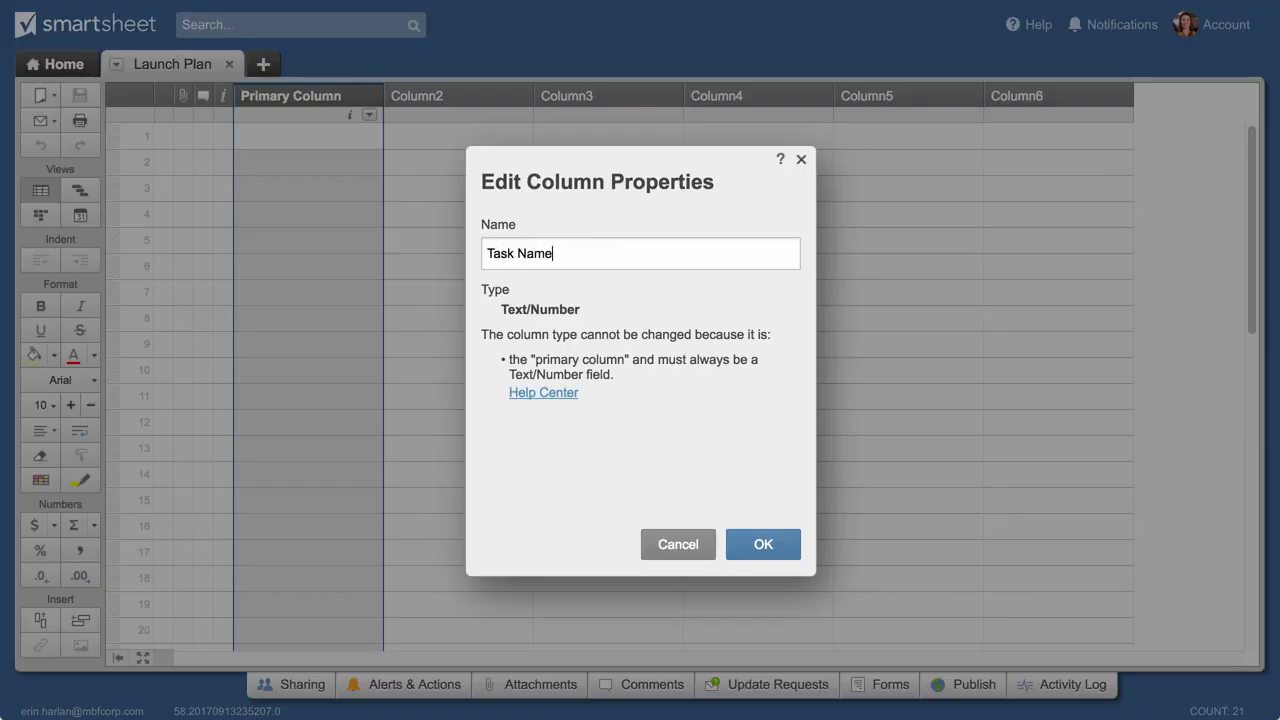
{"action": "left_click", "coordinate": [762, 544]}
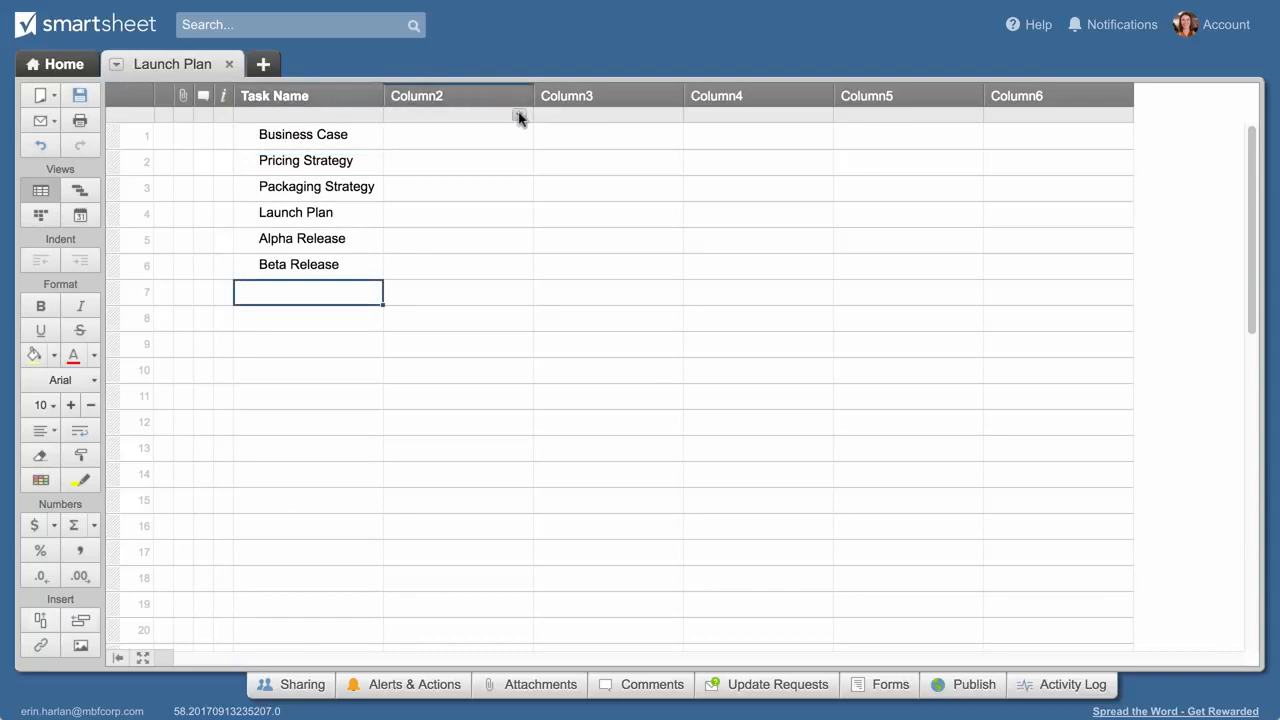
Make Column2 an 'Assigned To' contact list column and enter Shari as an assignee.
{"action": "left_click", "coordinate": [519, 113]}
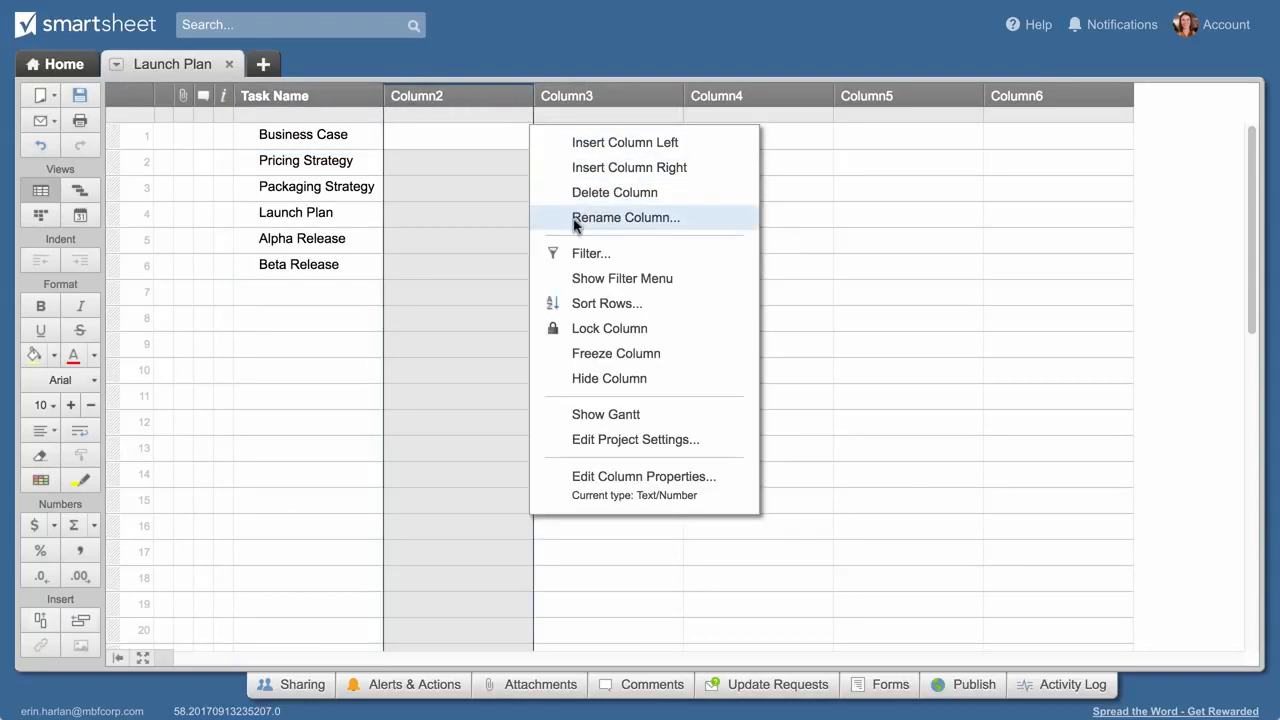
{"action": "left_click", "coordinate": [643, 476]}
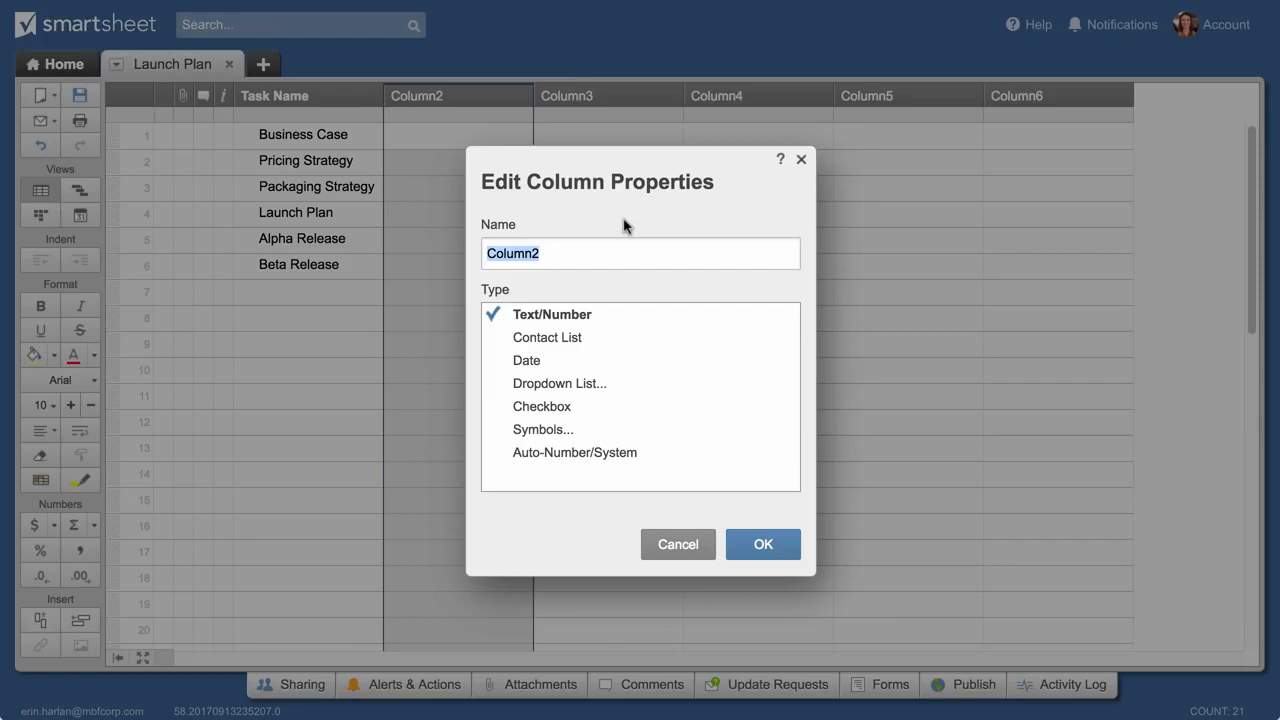
{"action": "type", "text": "Assigned To"}
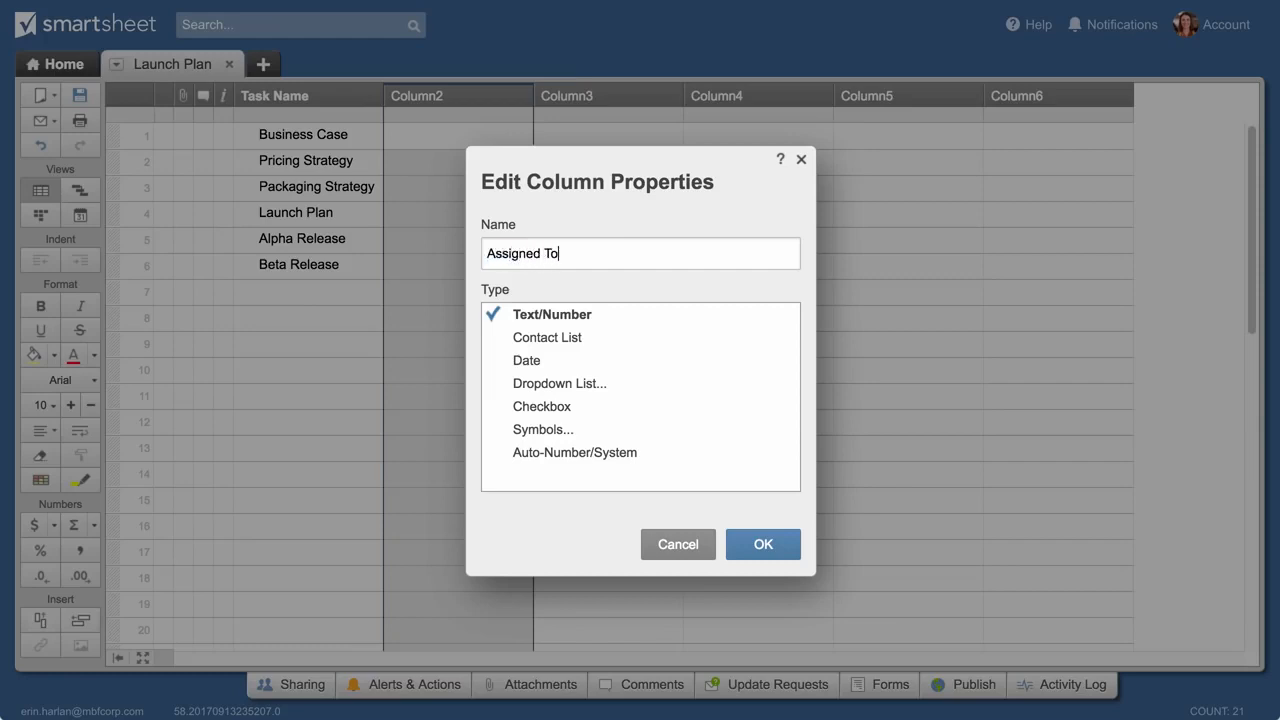
{"action": "left_click", "coordinate": [550, 337]}
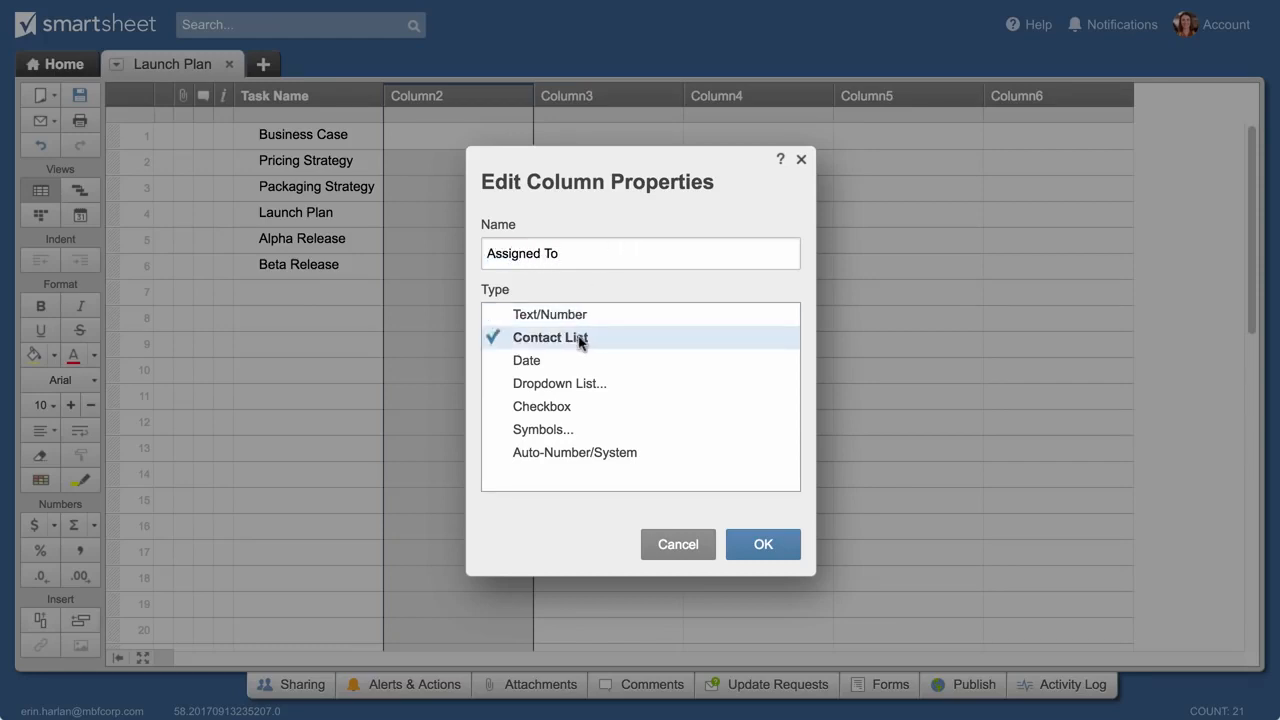
{"action": "left_click", "coordinate": [762, 544]}
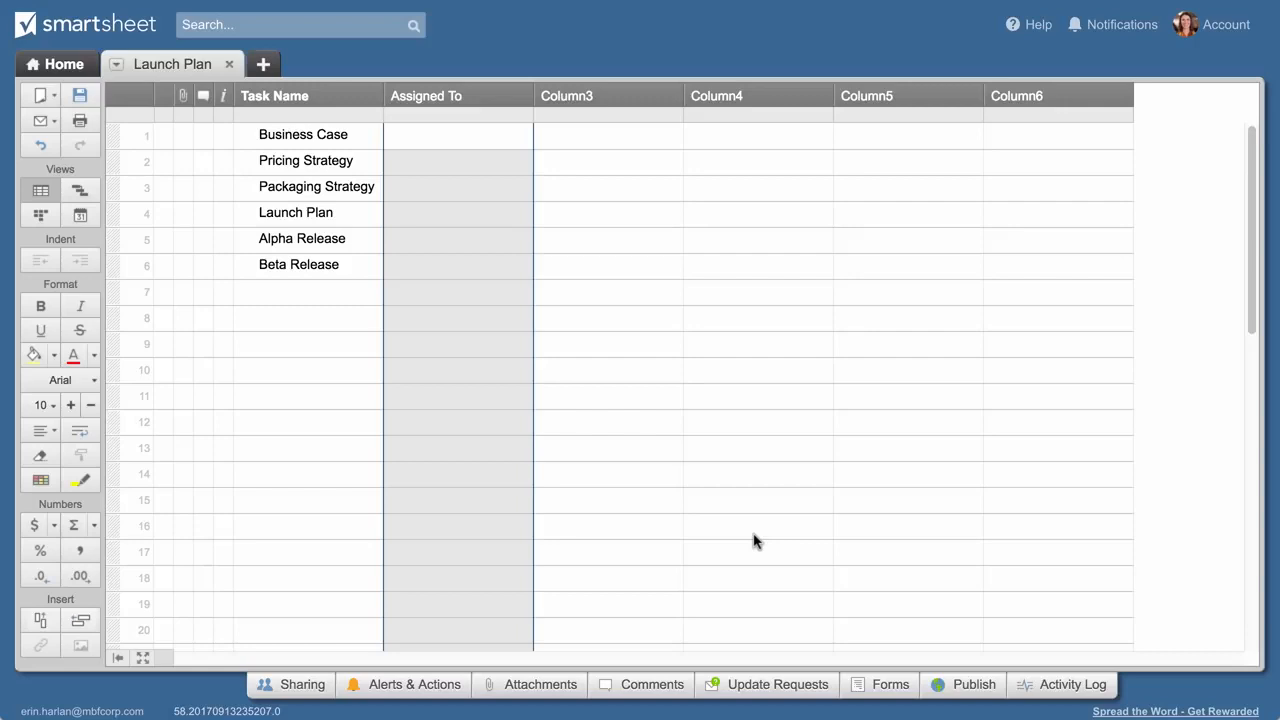
{"action": "type", "text": "Shari Wise"}
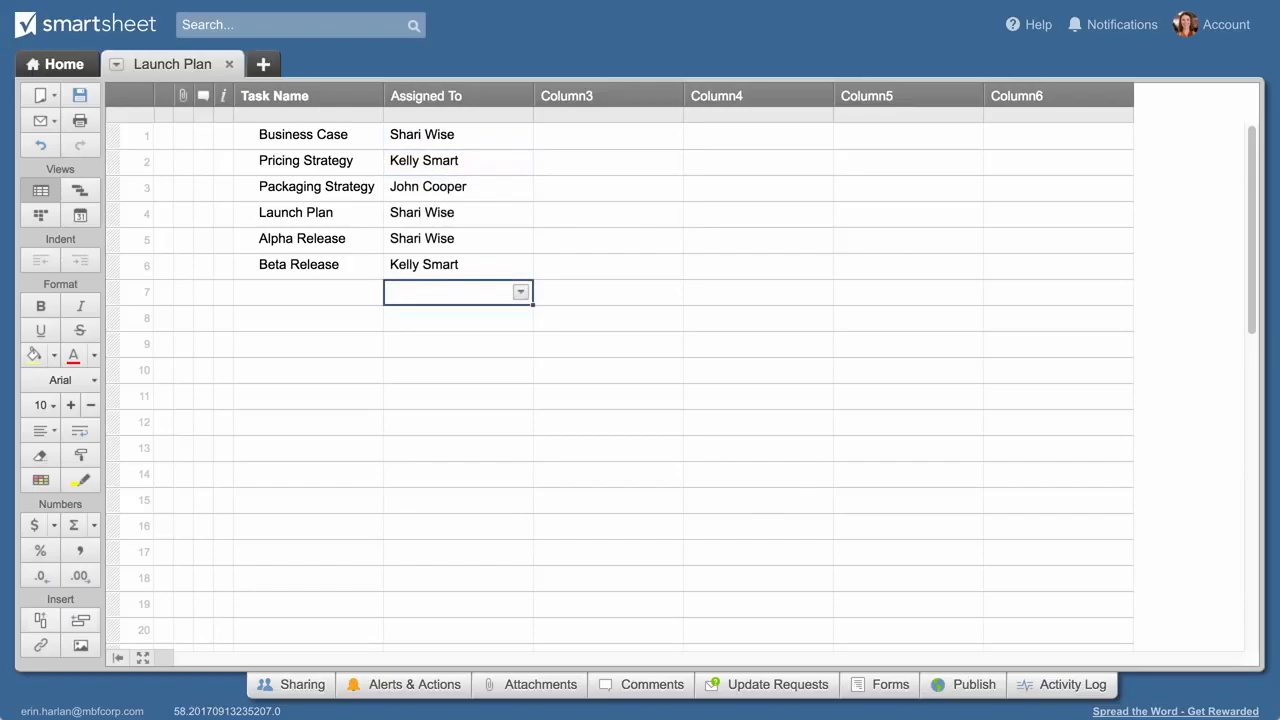
Make Column3 a Due Date column, giving Business Case 12/27/16 and Pricing Strategy a picked date.
{"action": "left_click", "coordinate": [668, 114]}
{"action": "type", "text": "Due Date"}
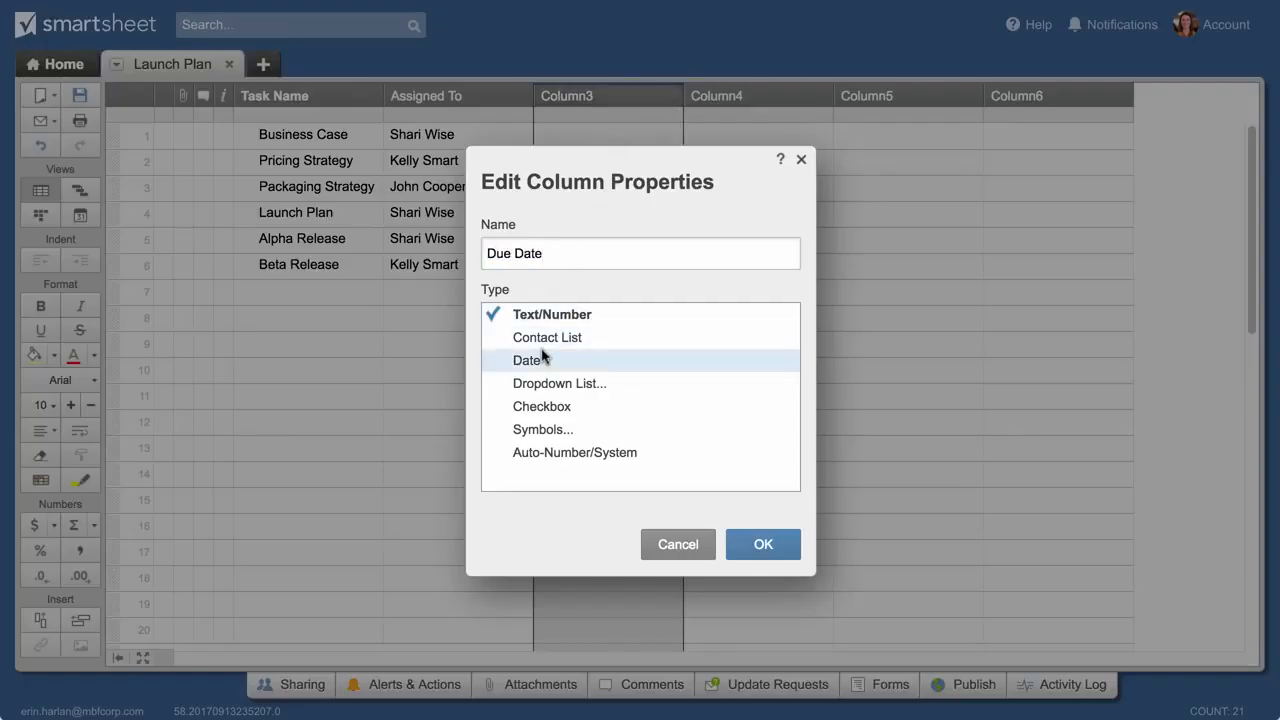
{"action": "left_click", "coordinate": [762, 544]}
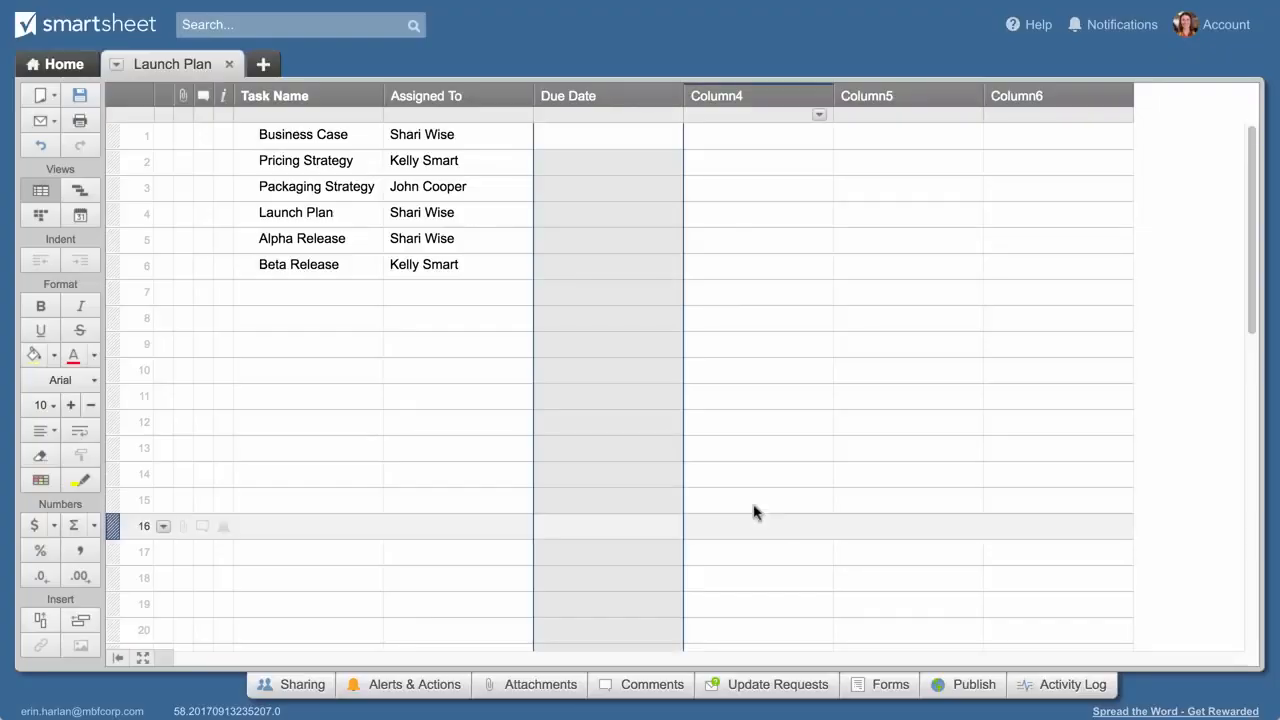
{"action": "left_click", "coordinate": [607, 134]}
{"action": "type", "text": "12/27/16"}
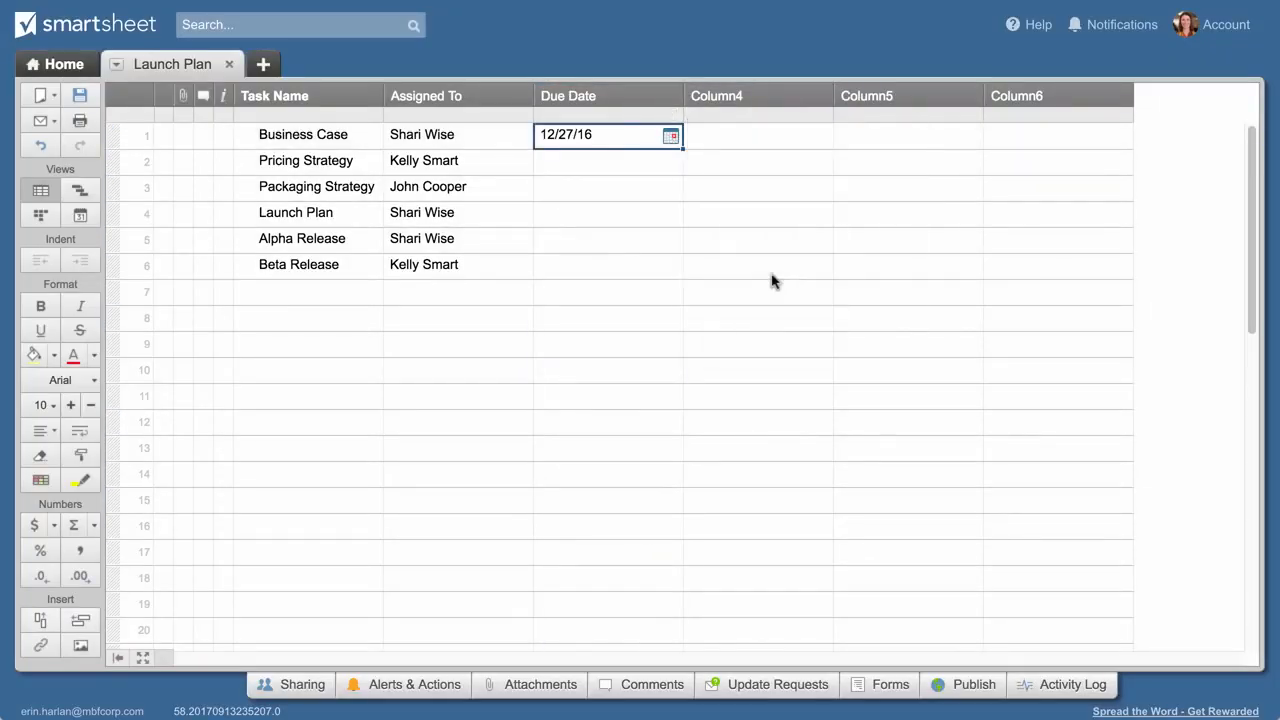
{"action": "left_click", "coordinate": [670, 162]}
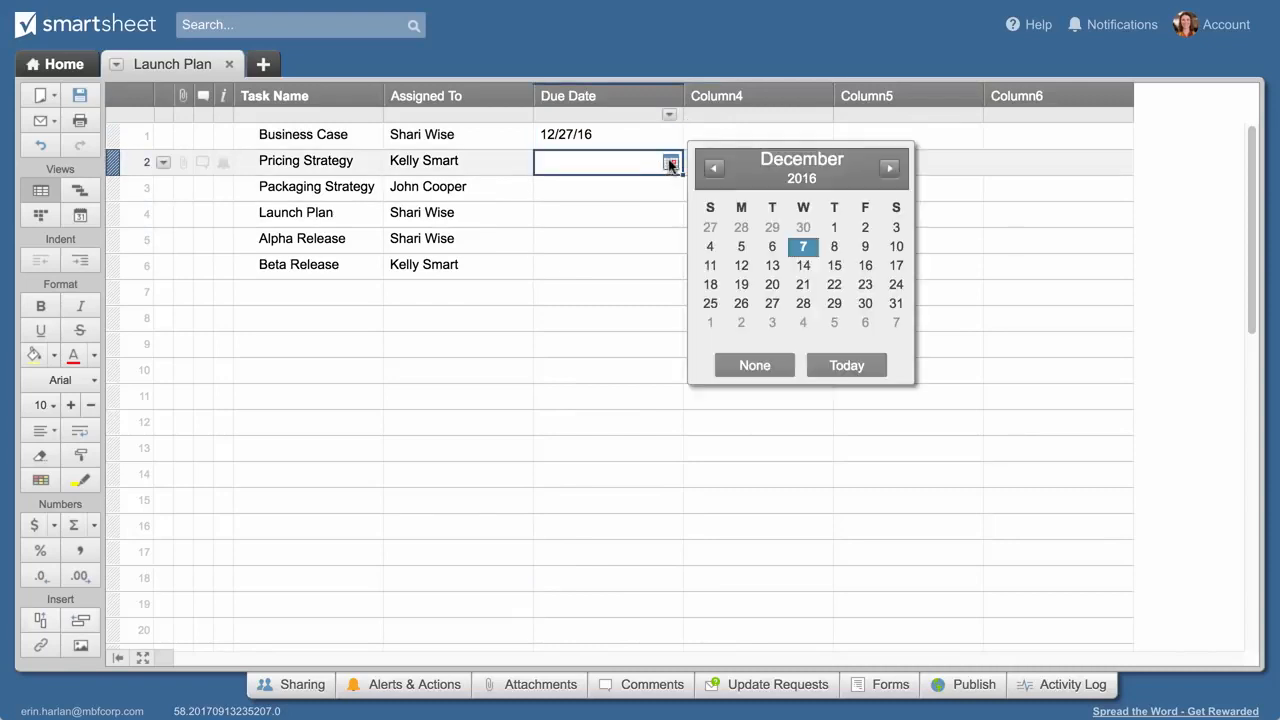
{"action": "left_click", "coordinate": [833, 303]}
{"action": "type", "text": "Stage"}
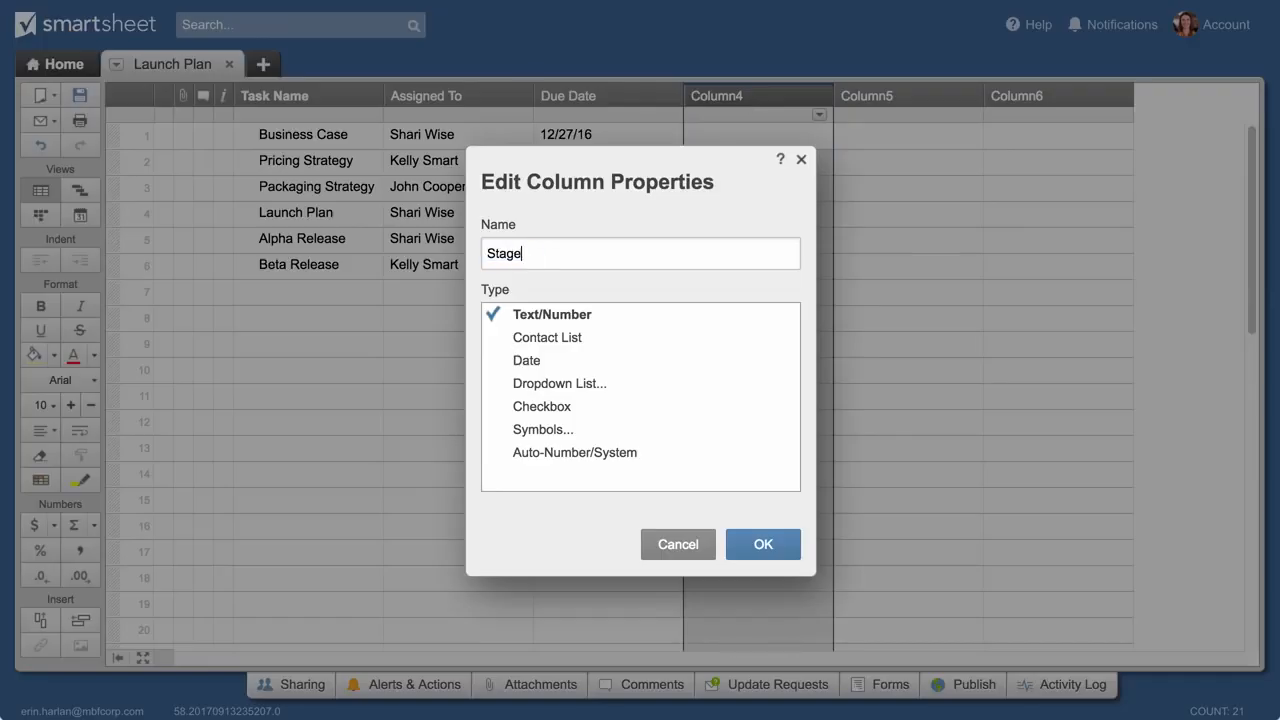
Save Stage as a four-value dropdown column and mark Business Case Completed.
{"action": "left_click", "coordinate": [560, 383]}
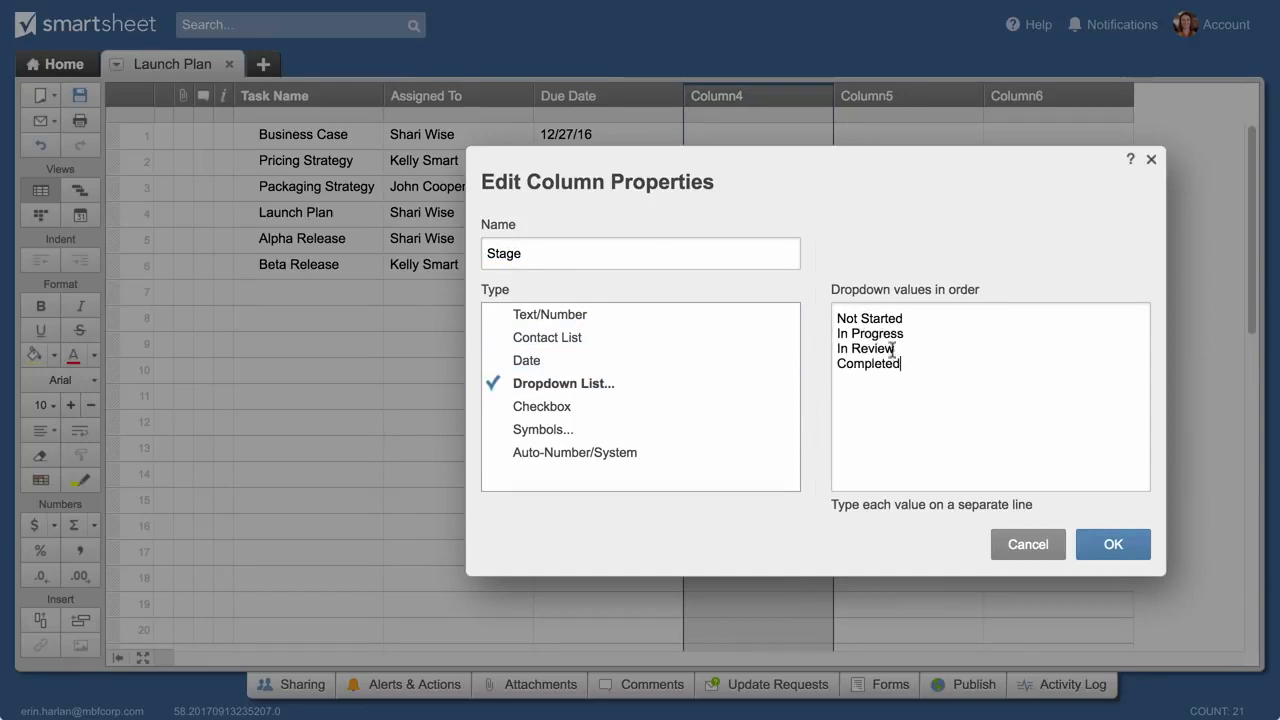
{"action": "left_click", "coordinate": [1112, 544]}
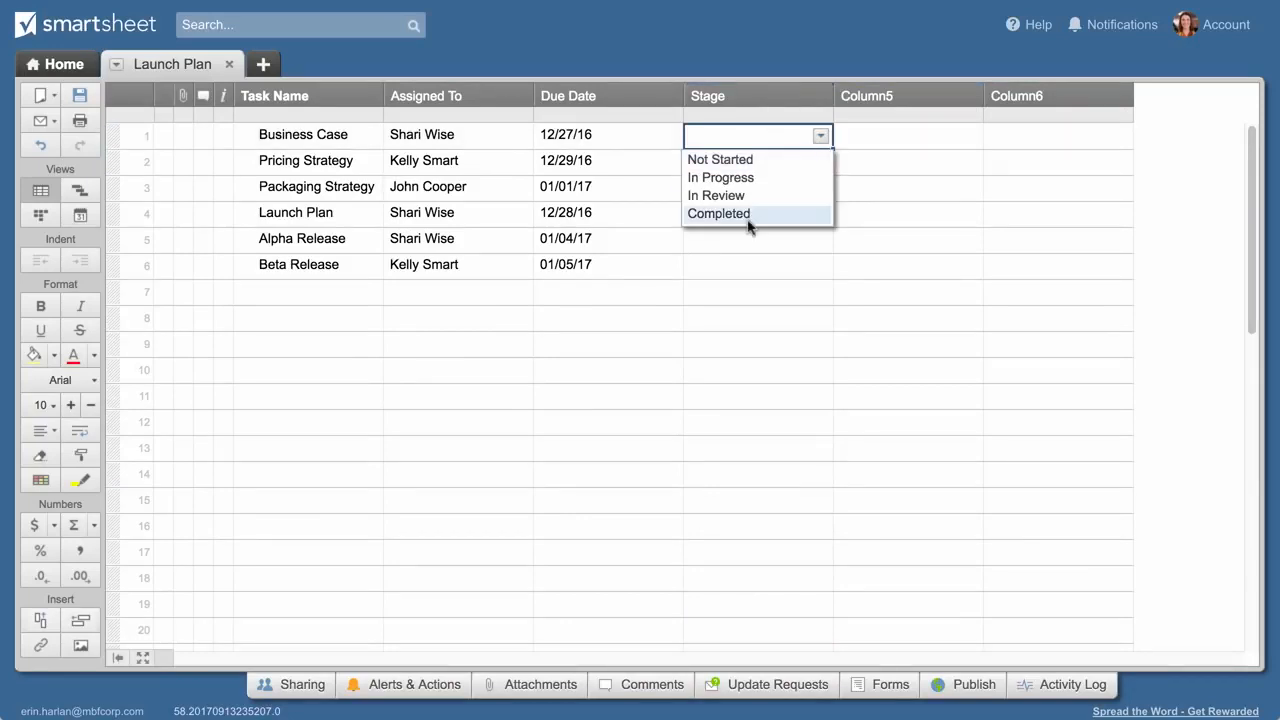
{"action": "left_click", "coordinate": [719, 213]}
{"action": "type", "text": "St"}
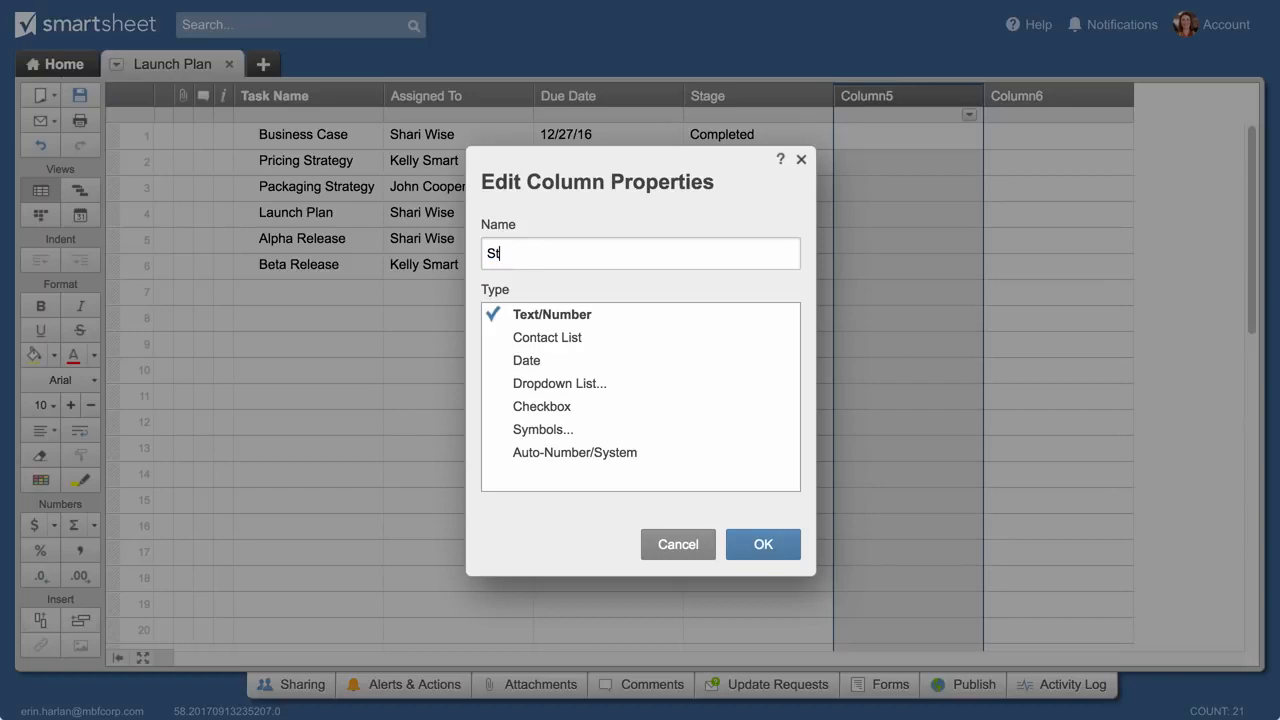
Save Column5 as a Status symbol column with red, yellow and green indicators.
{"action": "left_click", "coordinate": [543, 429]}
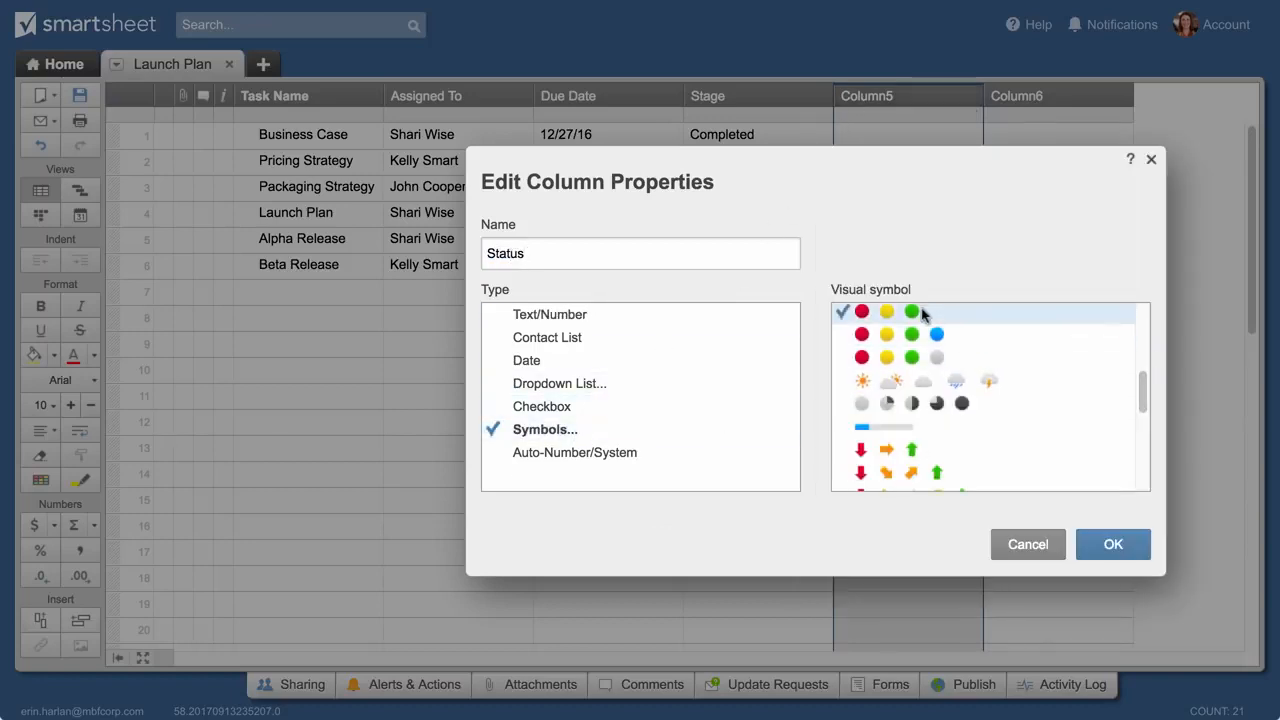
{"action": "left_click", "coordinate": [1112, 544]}
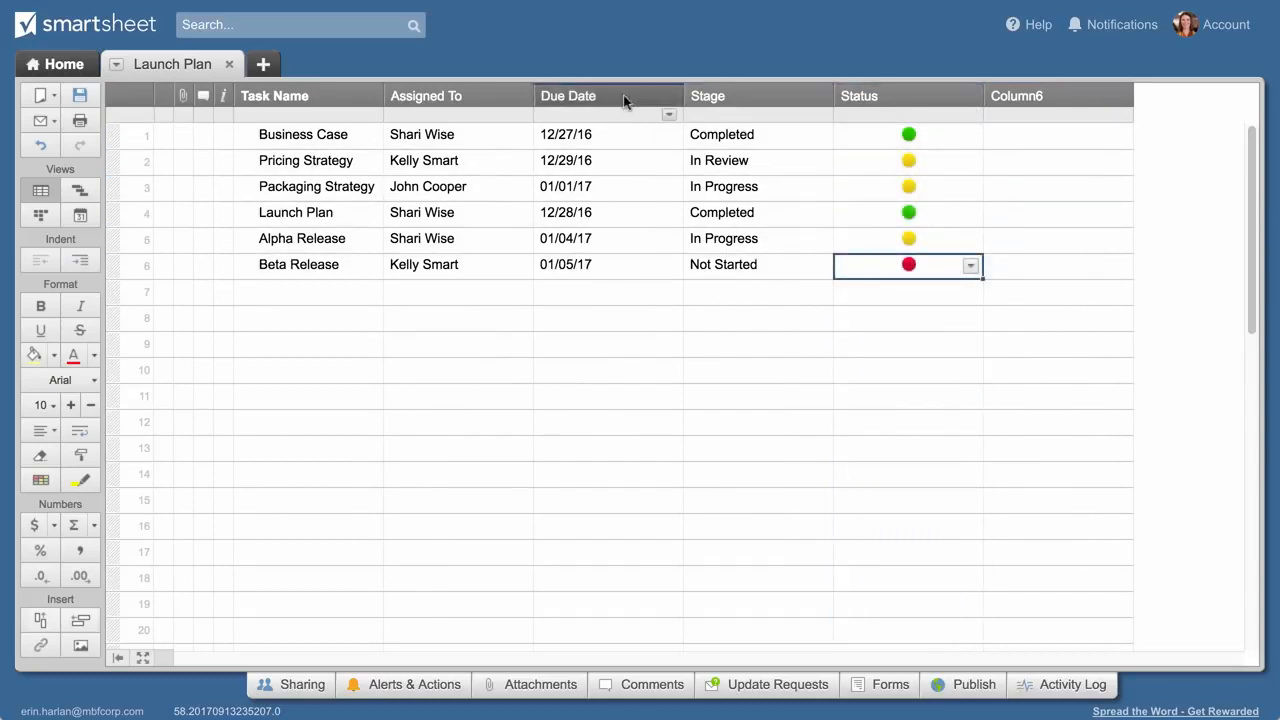
Drag Due Date beside Task Name and delete the empty Column6.
{"action": "left_click_drag", "start_coordinate": [608, 95], "coordinate": [458, 95]}
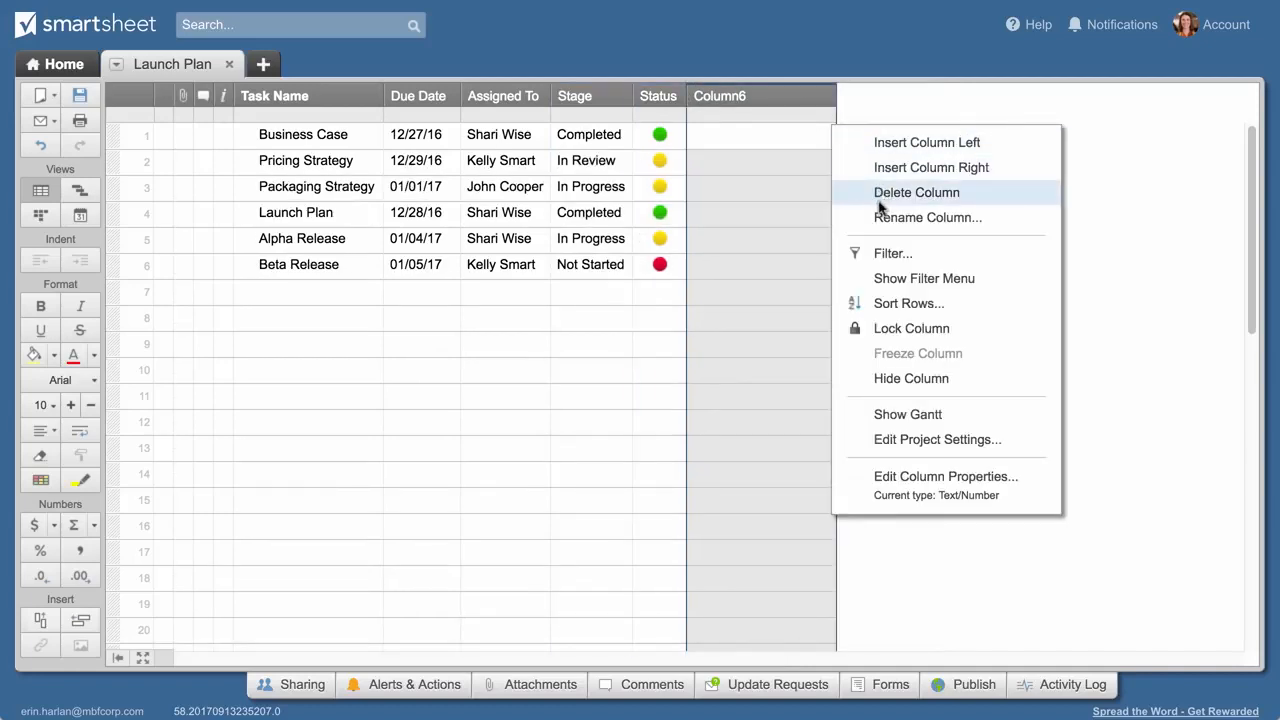
{"action": "left_click", "coordinate": [916, 192]}
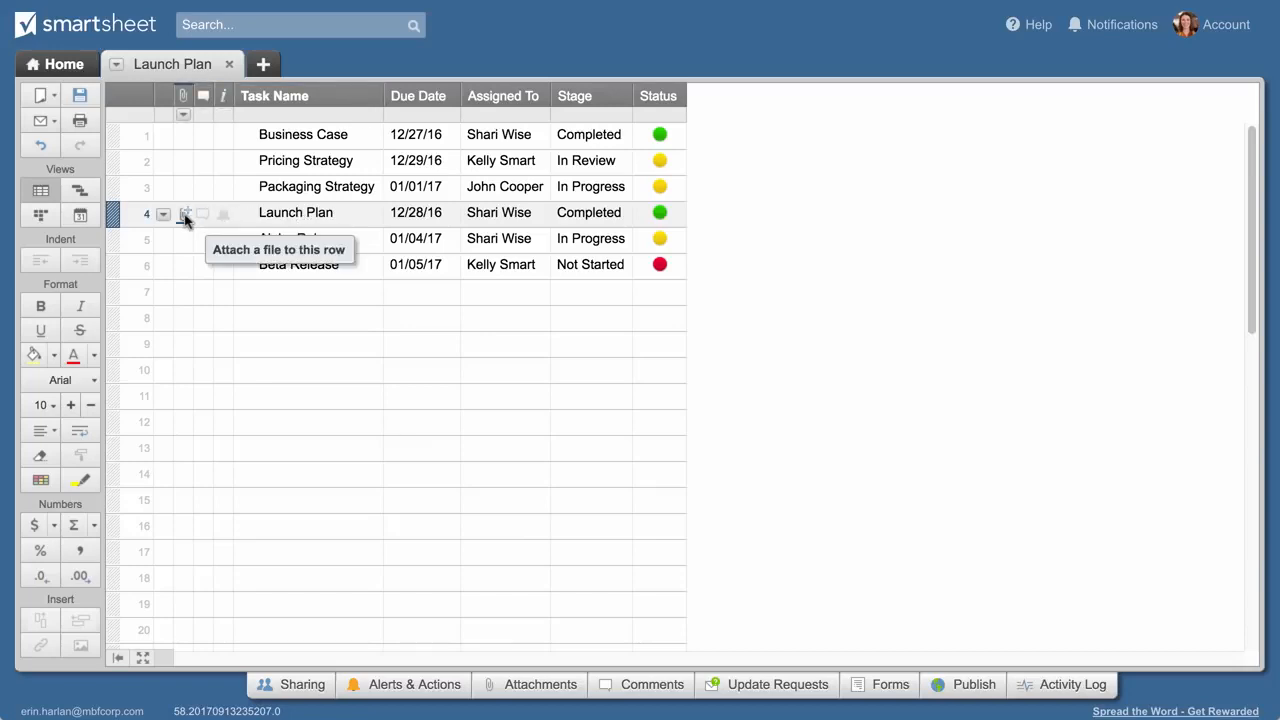
Attach a Company Files document to the Launch Plan row.
{"action": "left_click", "coordinate": [185, 213]}
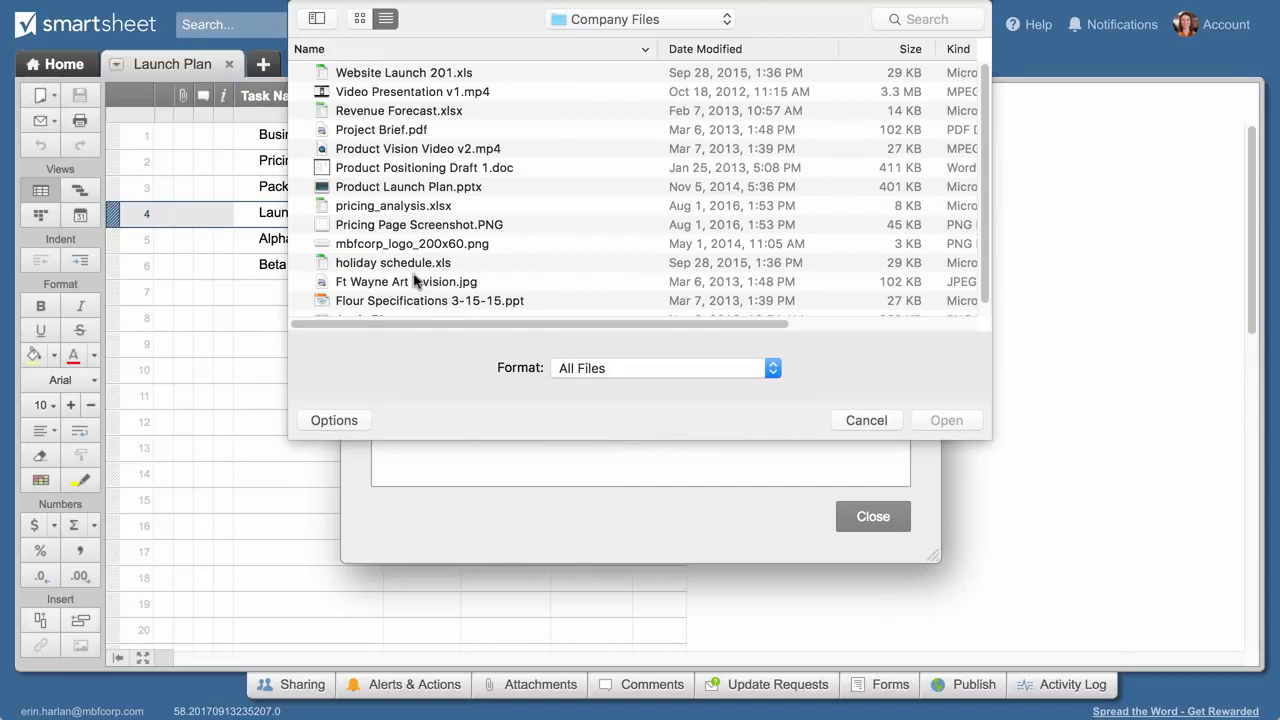
{"action": "left_click", "coordinate": [945, 419]}
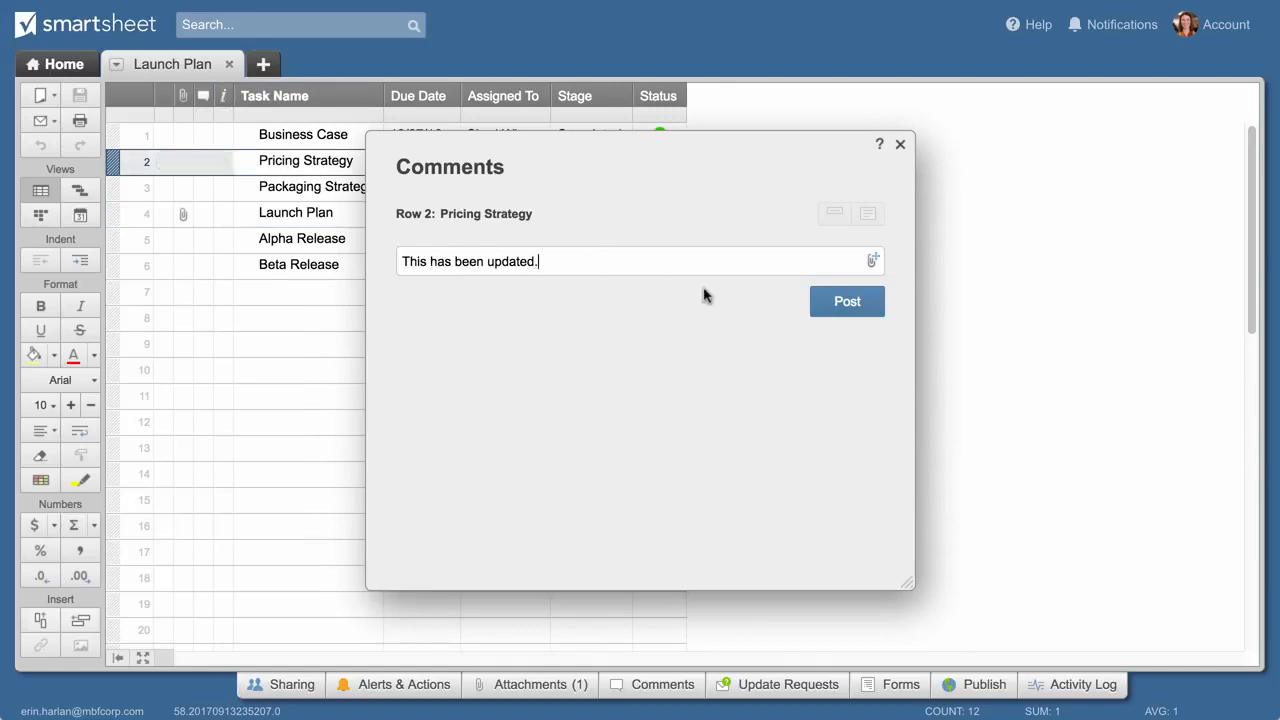
Post 'This has been updated.' on Pricing Strategy and insert a new row above a task.
{"action": "left_click", "coordinate": [846, 301]}
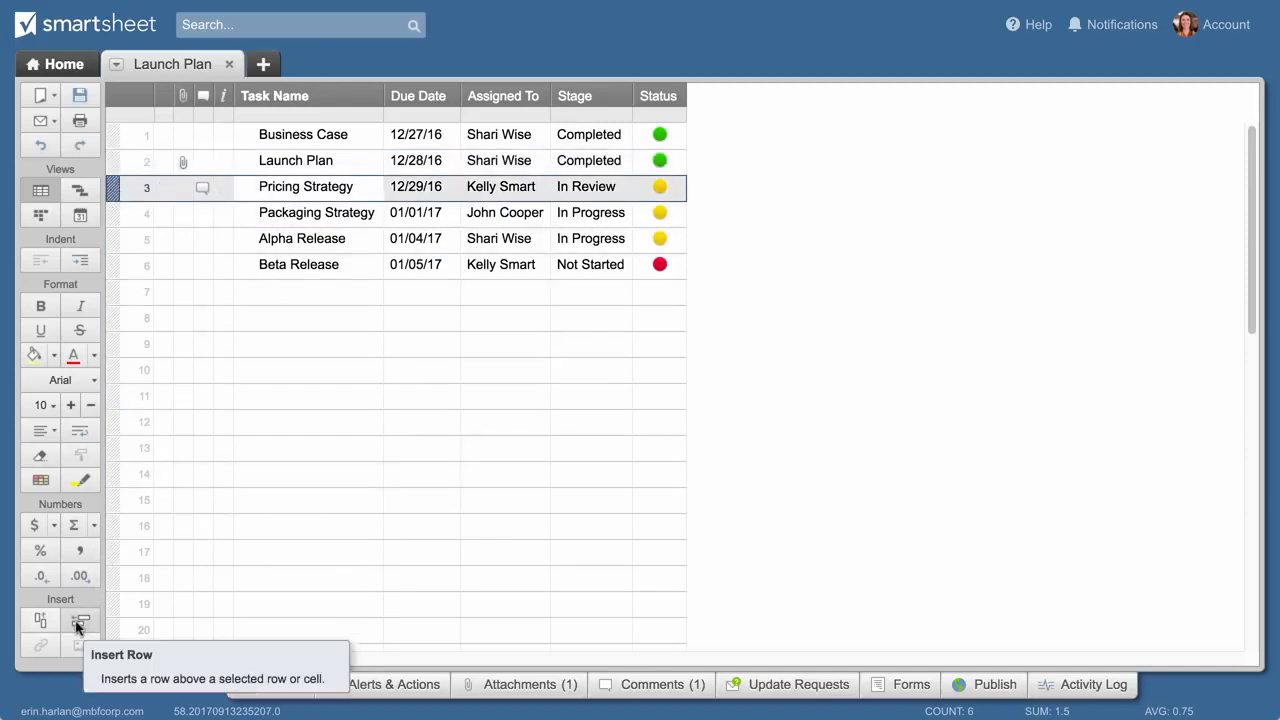
{"action": "left_click", "coordinate": [80, 620]}
{"action": "type", "text": "Product Marketing"}
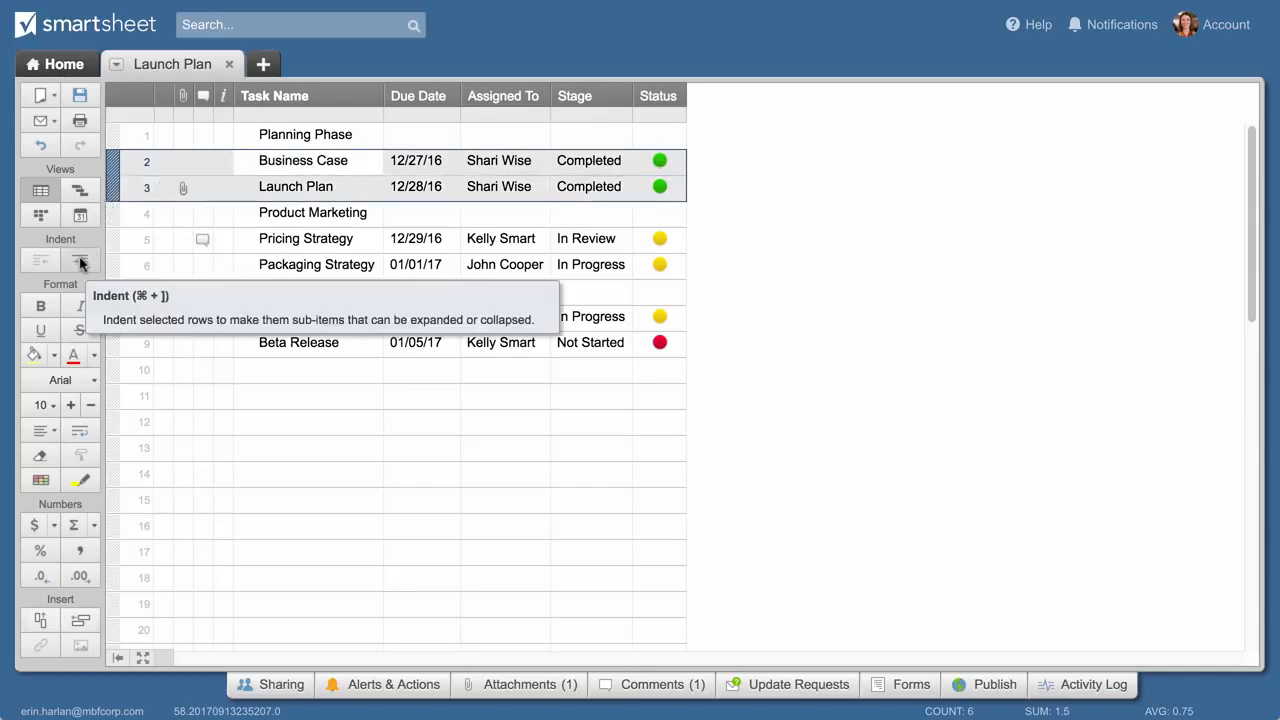
Indent tasks under Planning Phase and Product Release, then expand the Product Release group.
{"action": "left_click", "coordinate": [79, 260]}
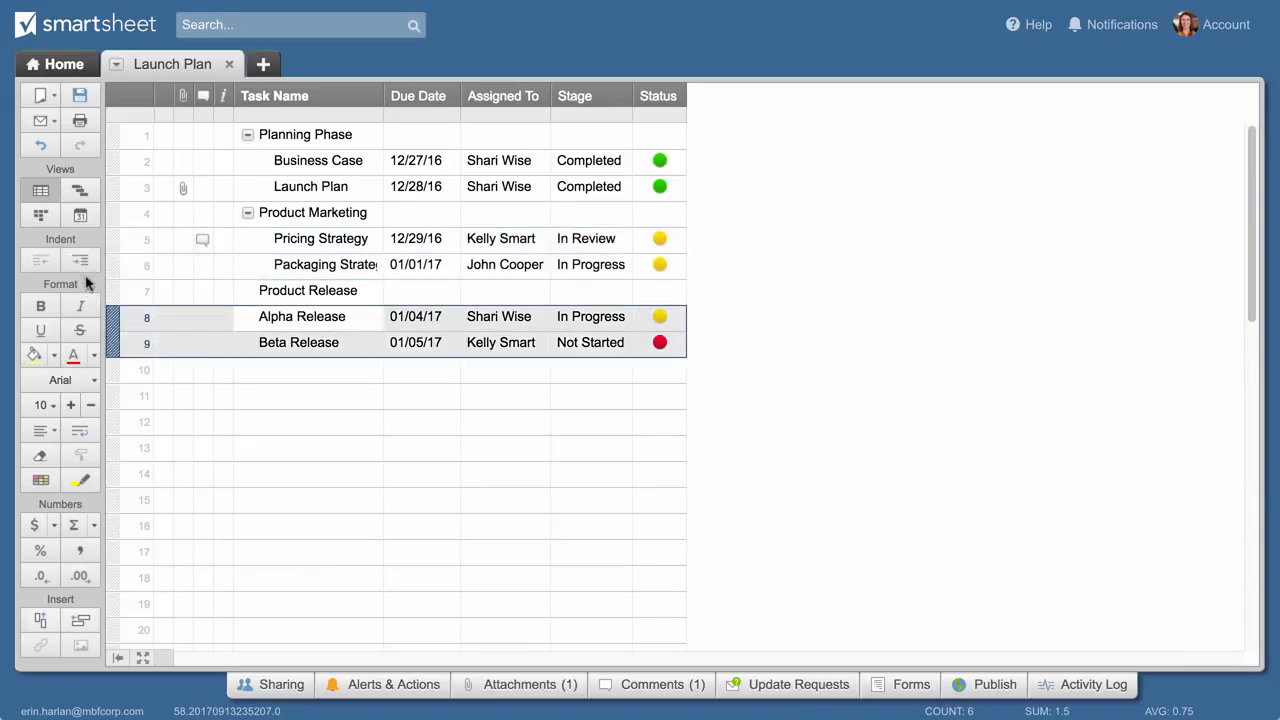
{"action": "left_click", "coordinate": [305, 134]}
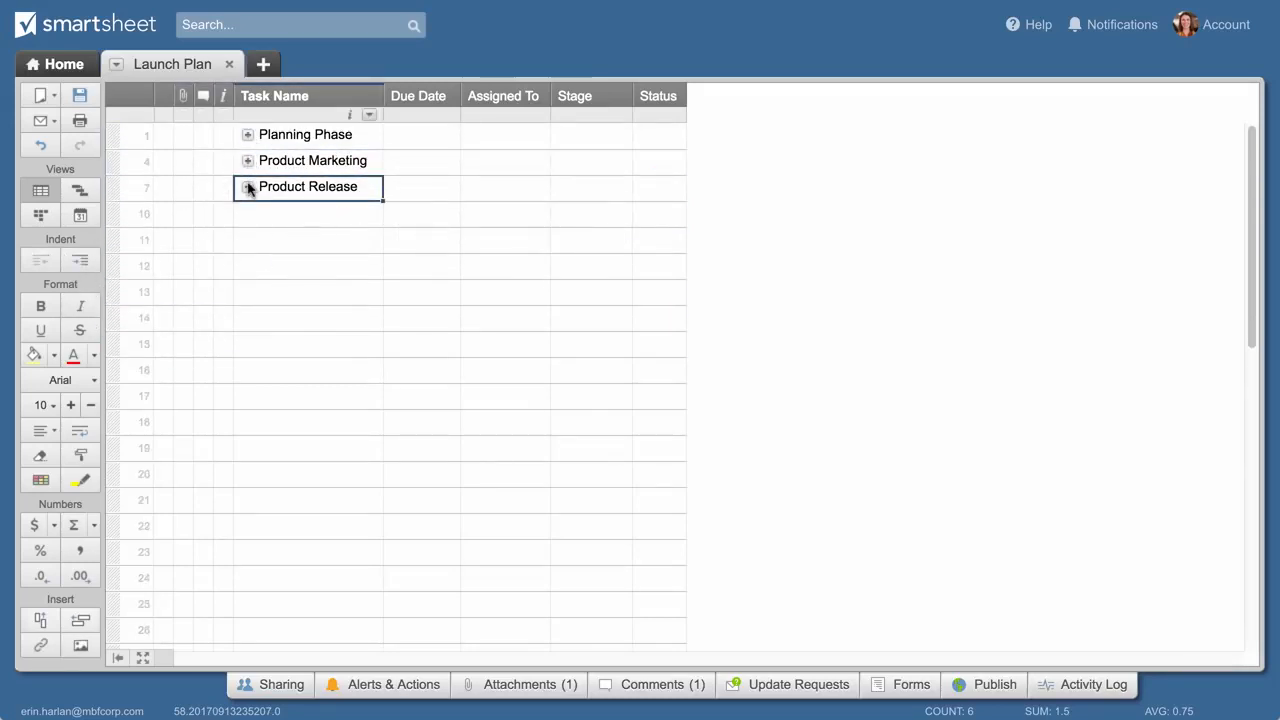
{"action": "left_click", "coordinate": [247, 134]}
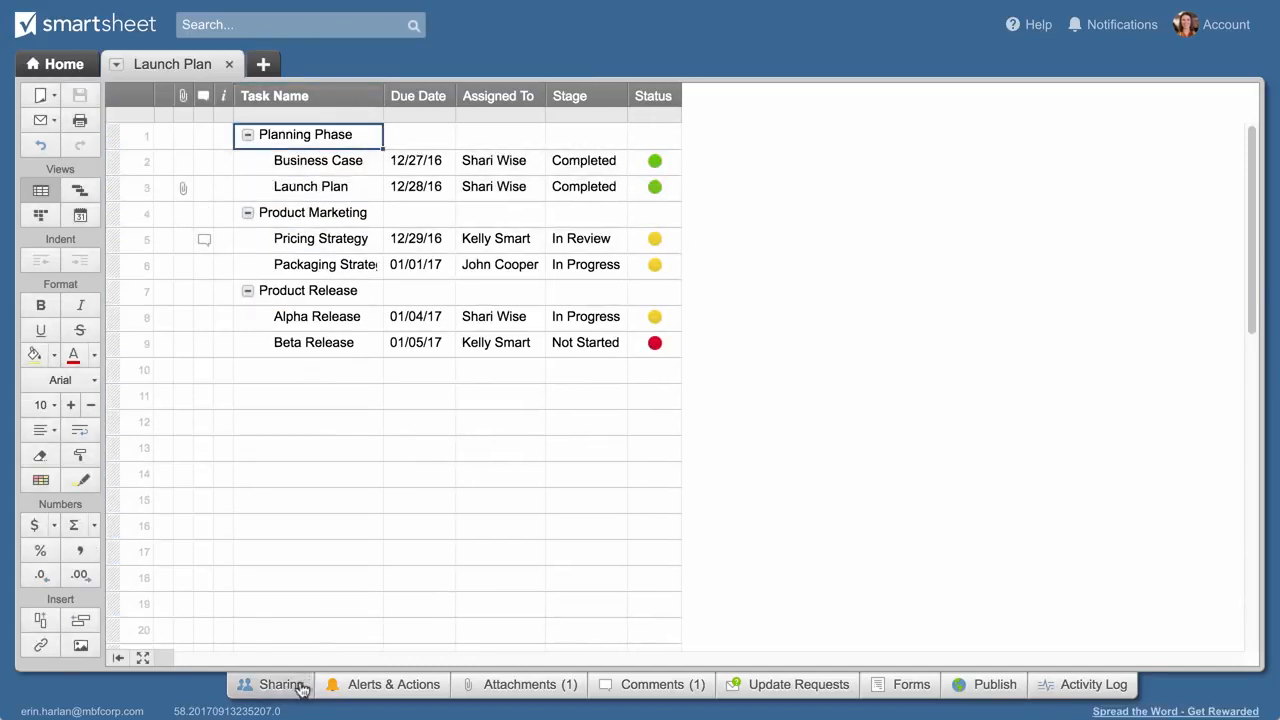
{"action": "left_click", "coordinate": [280, 684]}
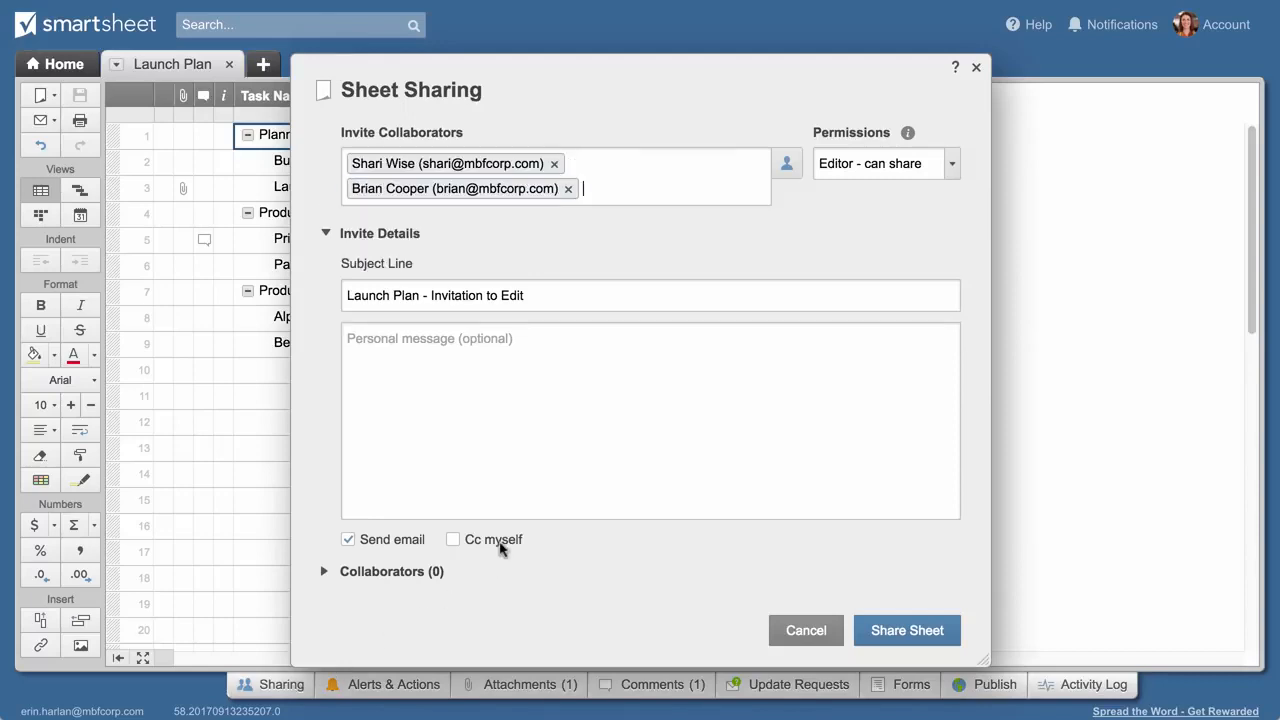
{"action": "left_click", "coordinate": [884, 163]}
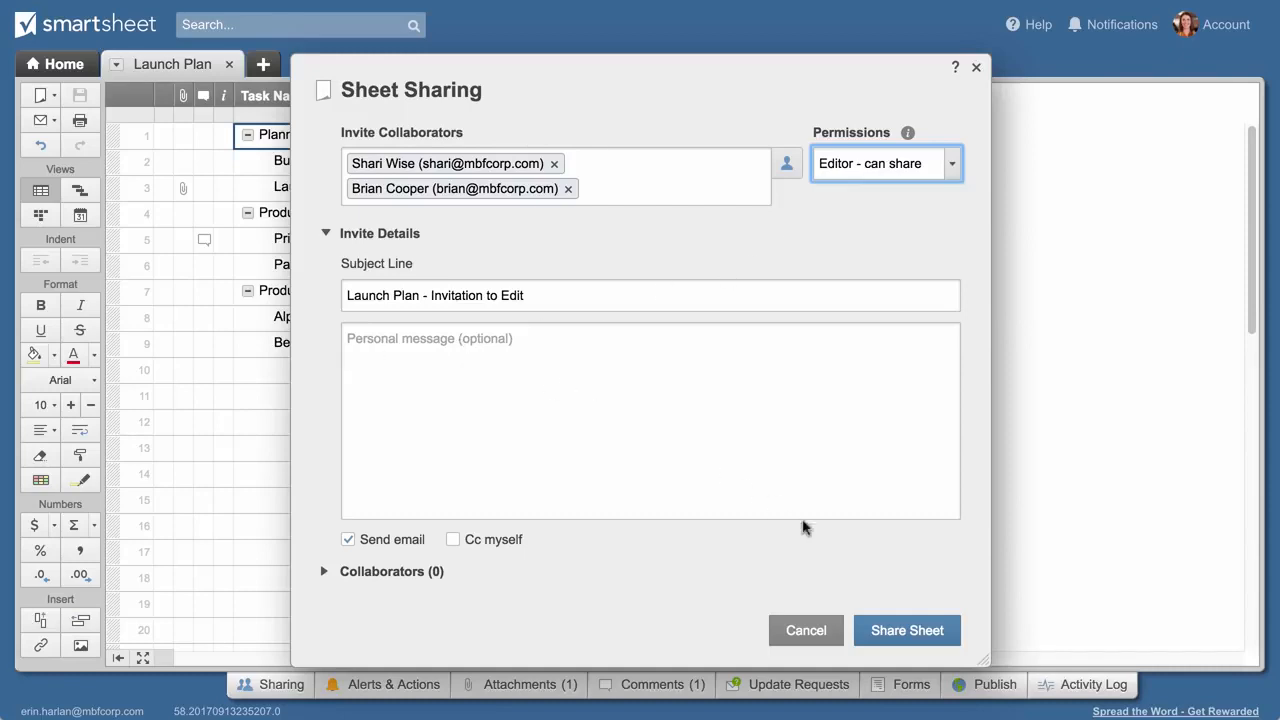
{"action": "left_click", "coordinate": [906, 630]}
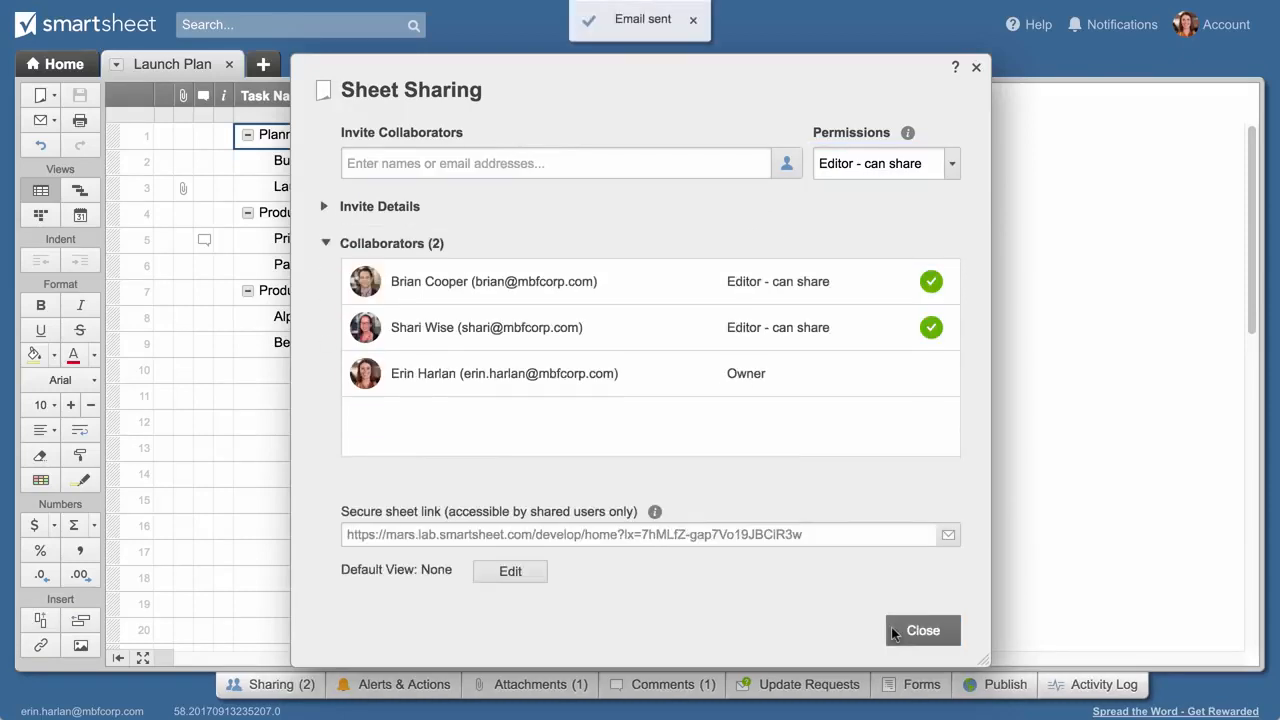
{"action": "left_click", "coordinate": [922, 630]}
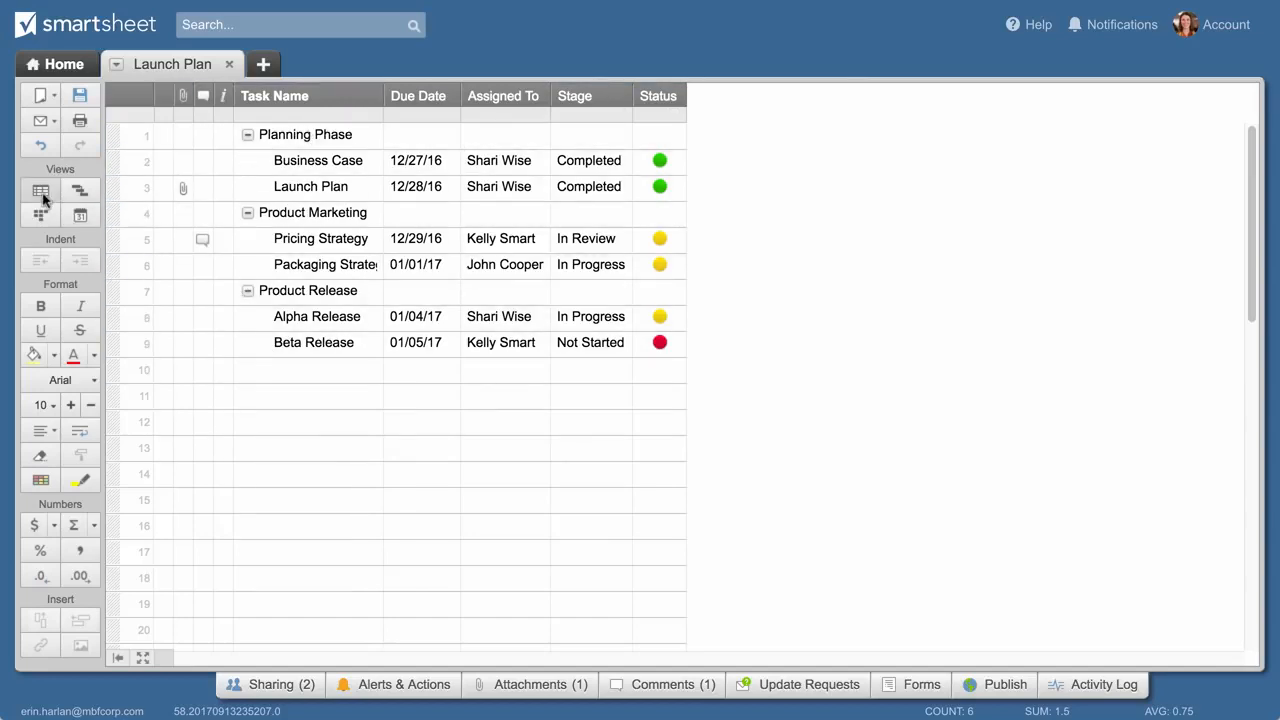
{"action": "mouse_move", "coordinate": [41, 191]}
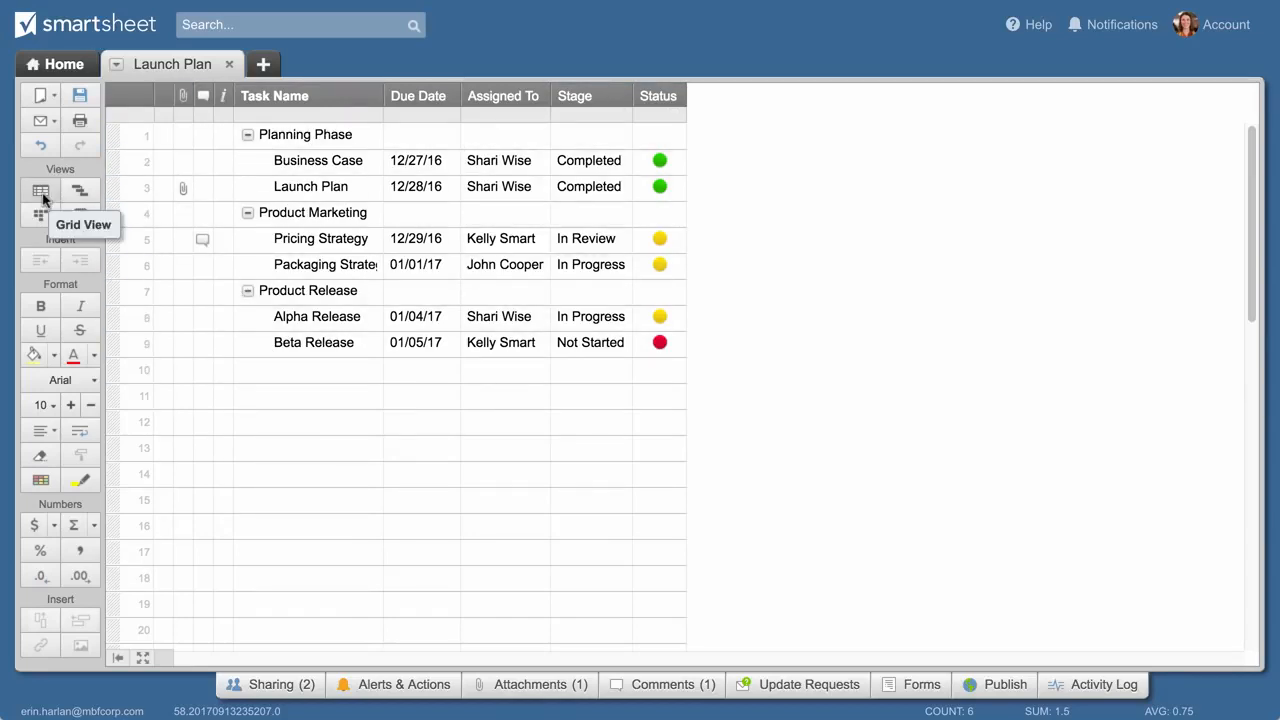
{"action": "mouse_move", "coordinate": [80, 215]}
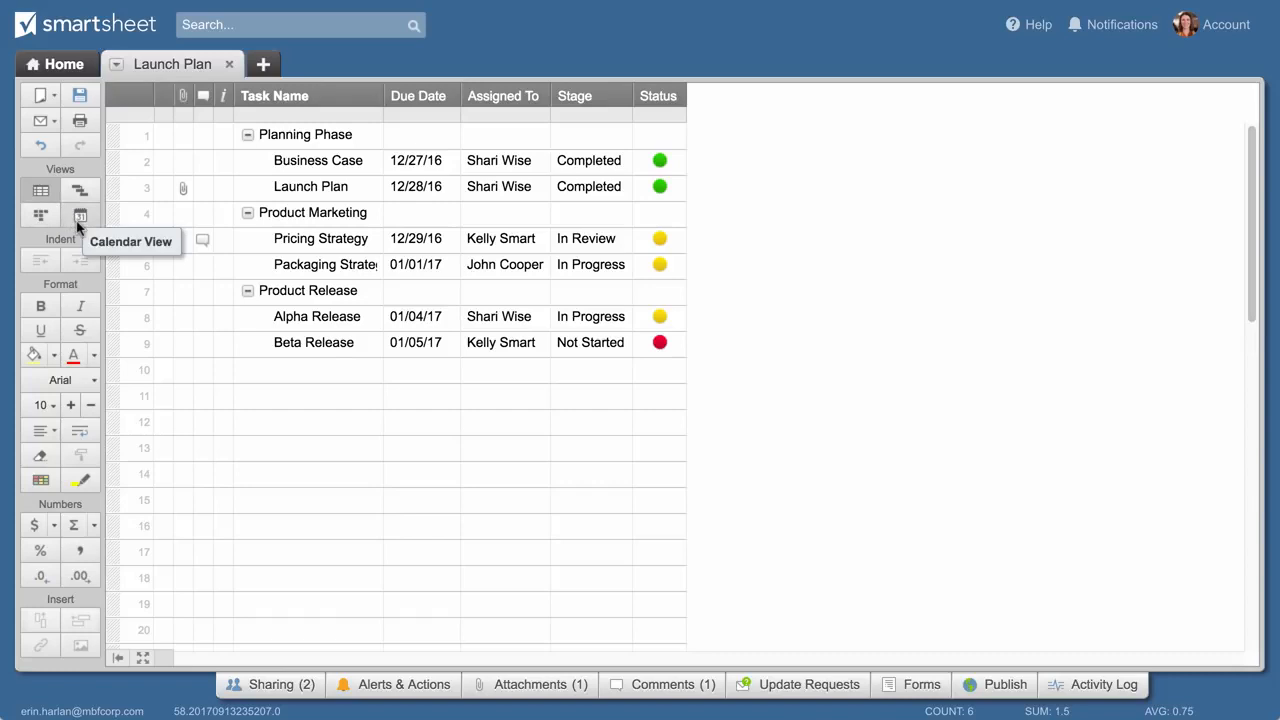
Switch to Calendar View to see tasks on their December 2016–January 2017 due dates.
{"action": "left_click", "coordinate": [80, 215]}
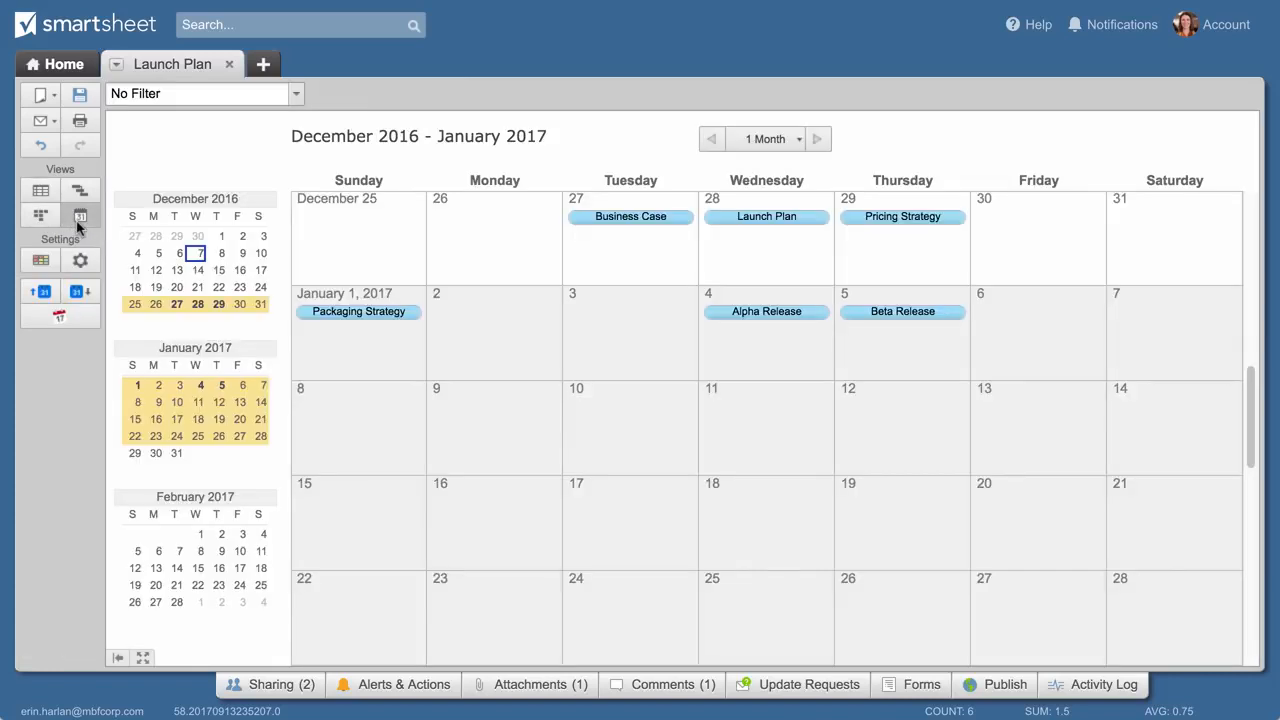
{"action": "mouse_move", "coordinate": [41, 216]}
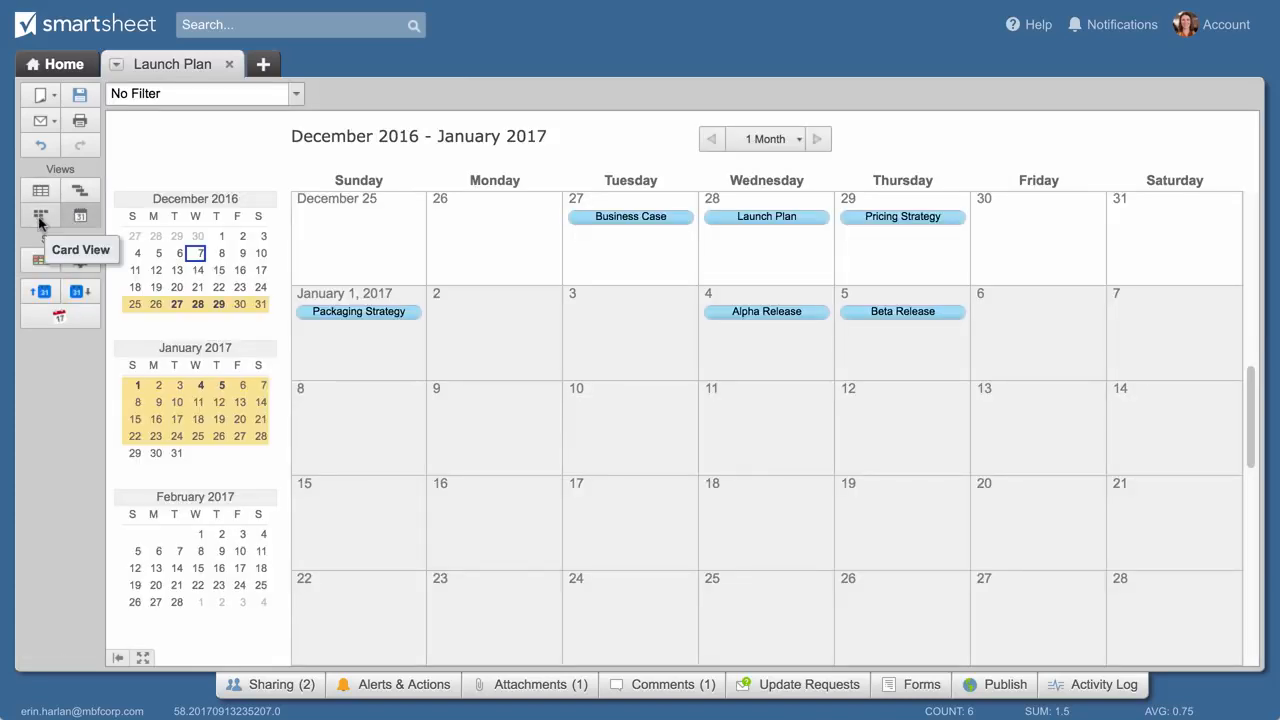
In Card View, move the Alpha Release card into In Review, then return to Grid View.
{"action": "left_click", "coordinate": [40, 216]}
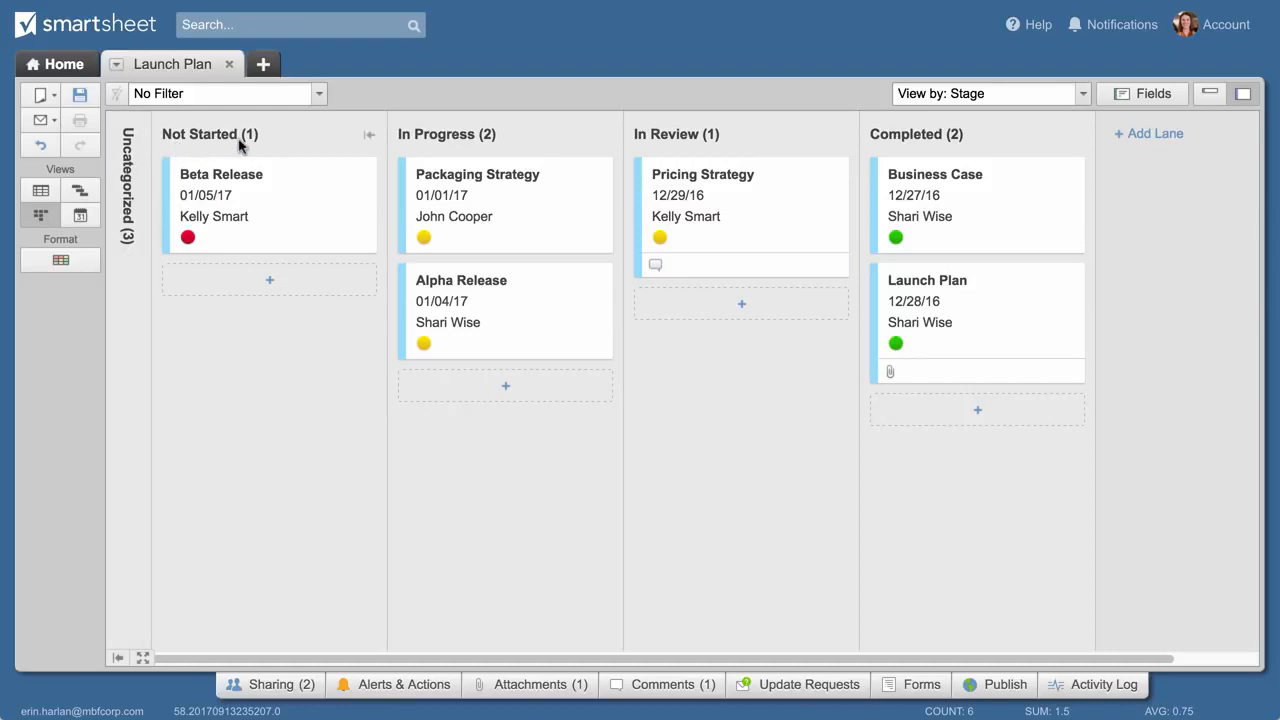
{"action": "mouse_move", "coordinate": [683, 145]}
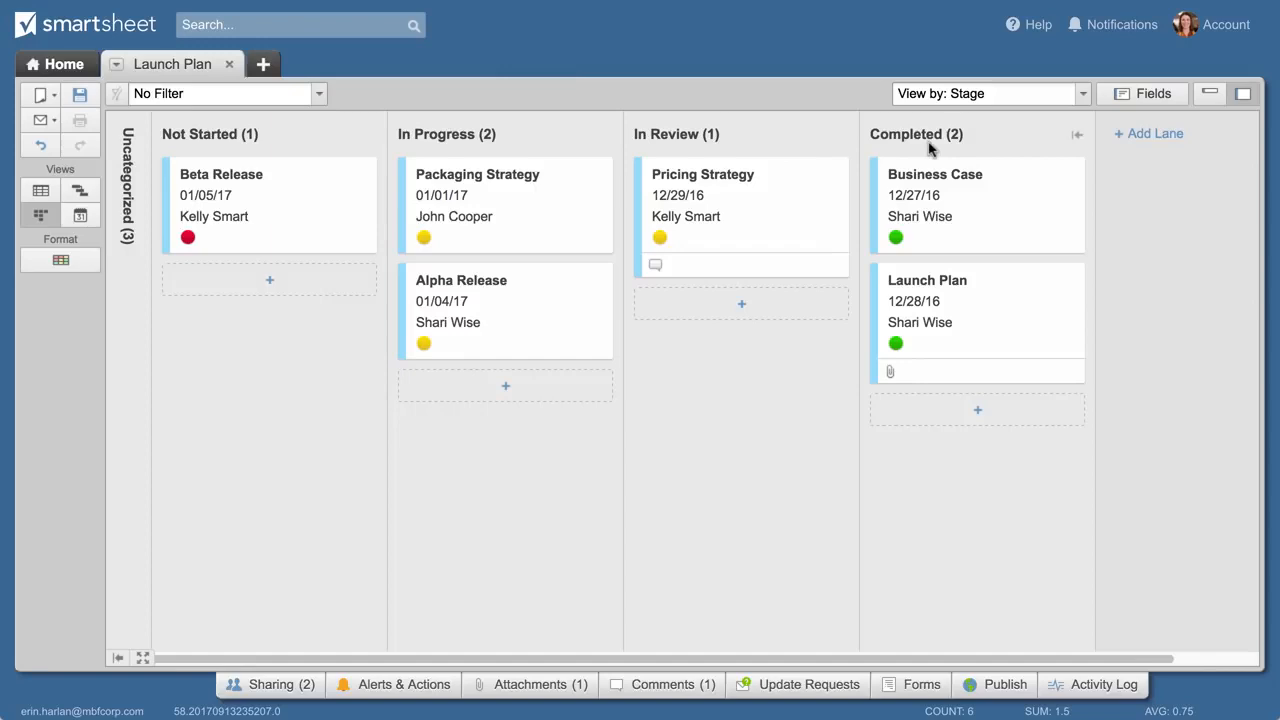
{"action": "mouse_move", "coordinate": [560, 308]}
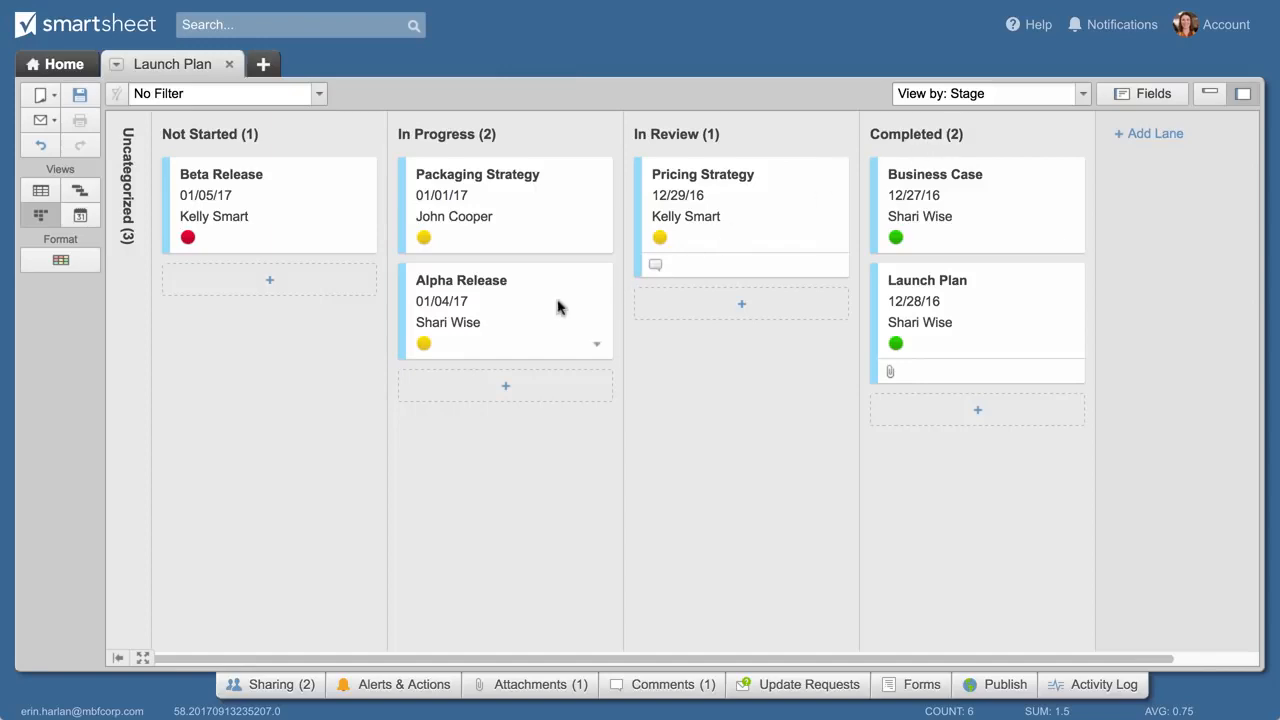
{"action": "left_click_drag", "start_coordinate": [507, 310], "coordinate": [741, 335]}
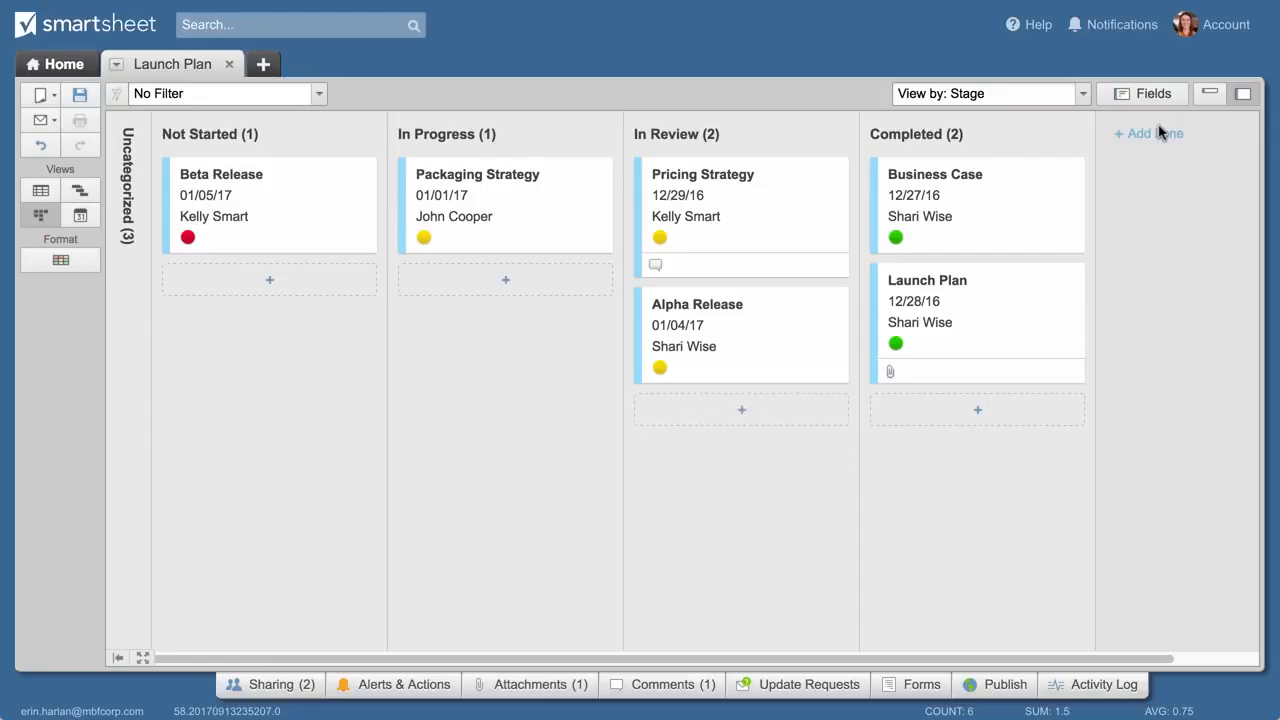
{"action": "left_click", "coordinate": [41, 191]}
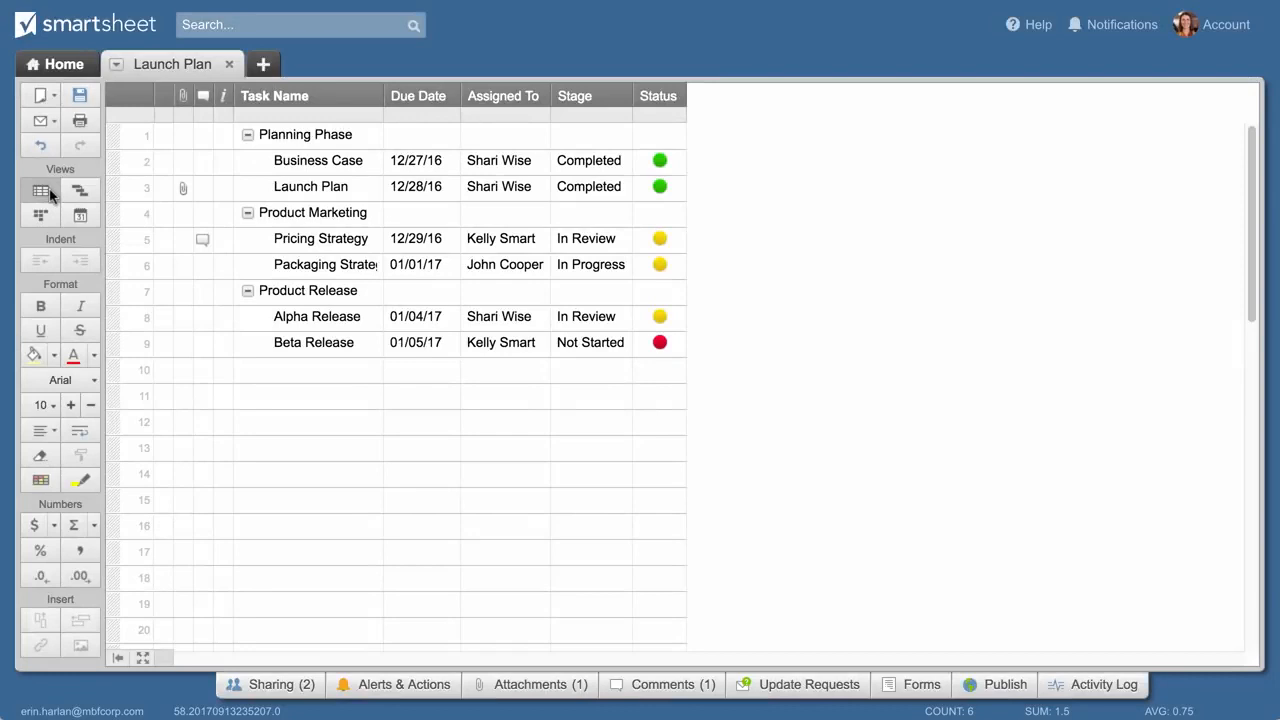
Insert a Date-type 'Start Date' column left of Due Date.
{"action": "left_click", "coordinate": [418, 95]}
{"action": "type", "text": "S"}
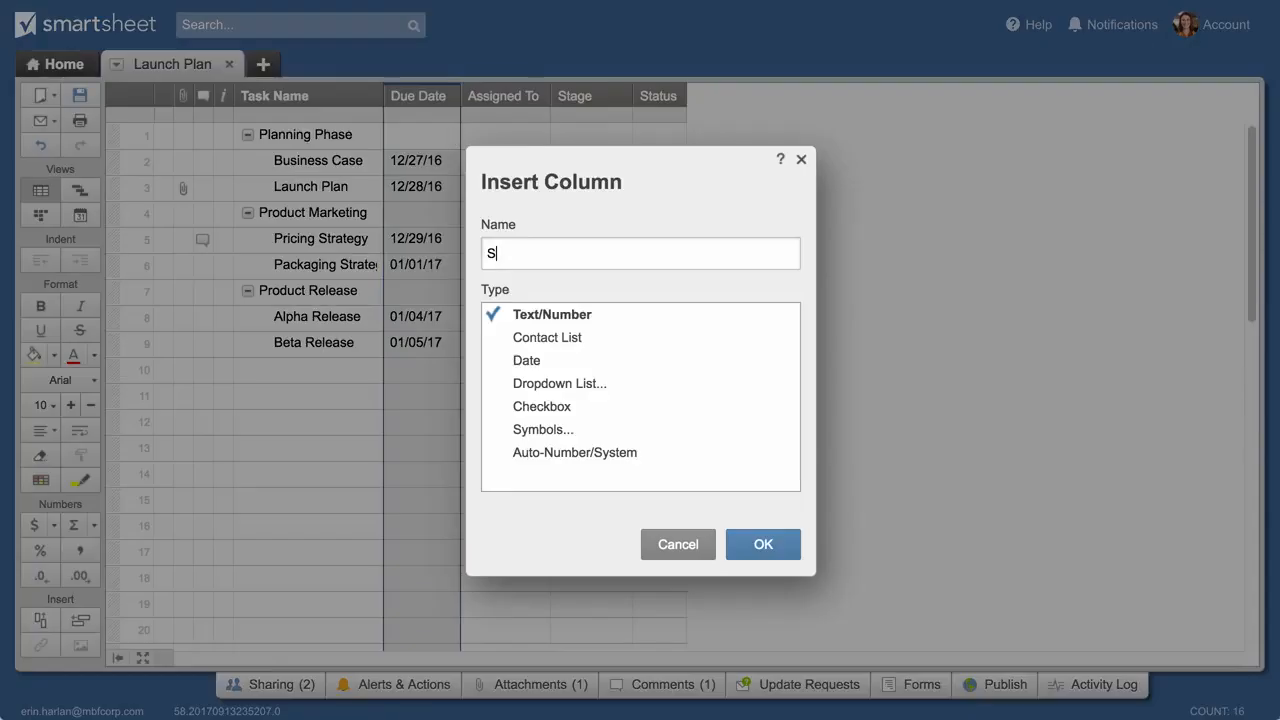
{"action": "left_click", "coordinate": [527, 360]}
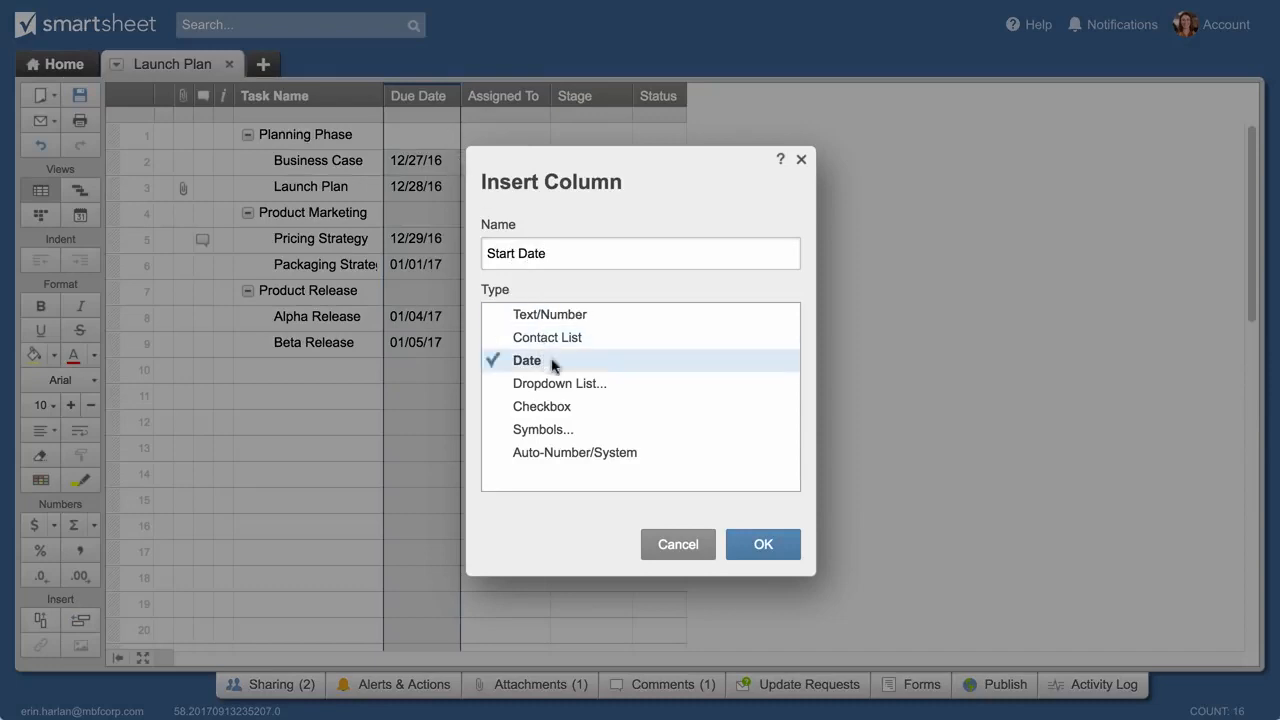
{"action": "left_click", "coordinate": [762, 544]}
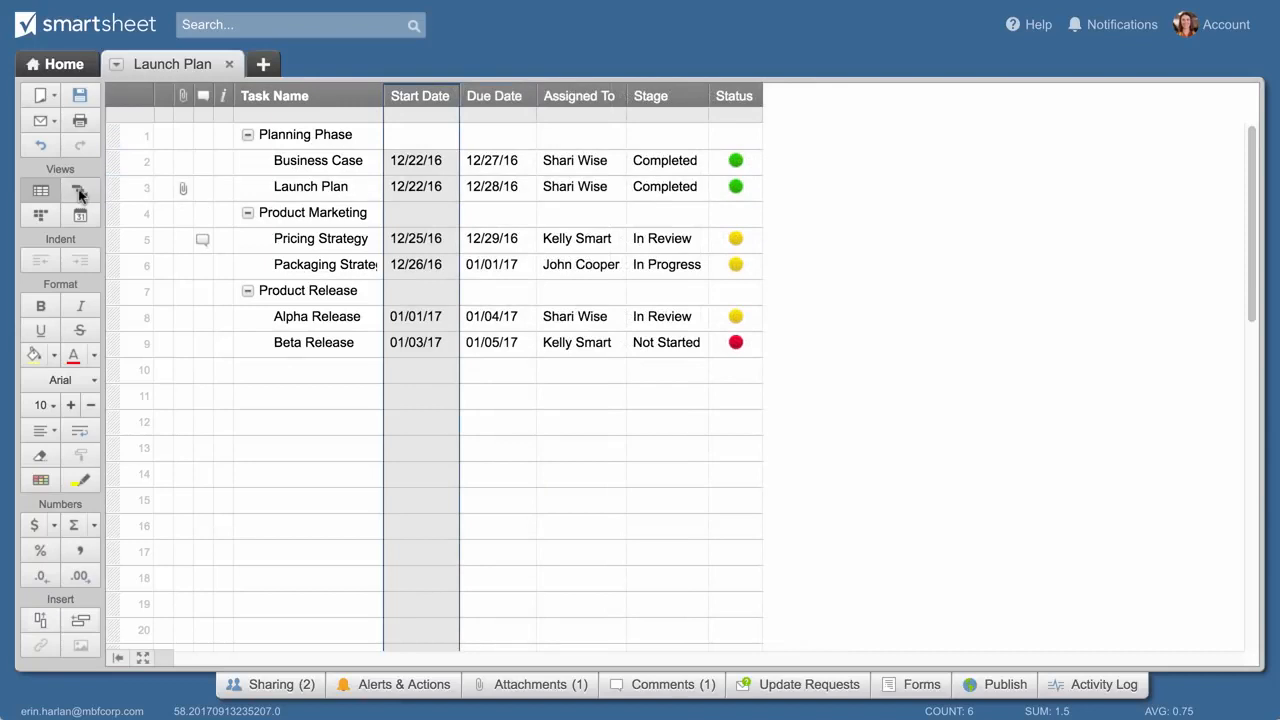
Switch to Gantt View showing start-to-due bars, then open the Help menu.
{"action": "left_click", "coordinate": [80, 191]}
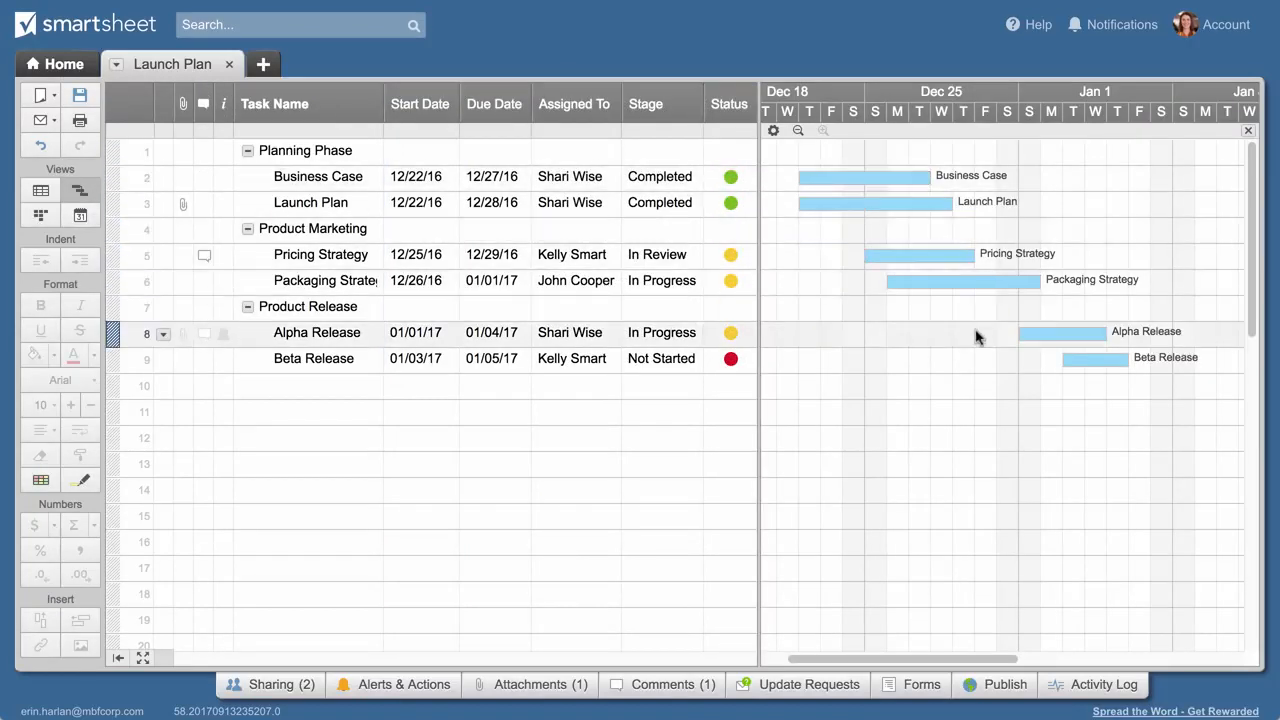
{"action": "left_click", "coordinate": [1038, 24]}
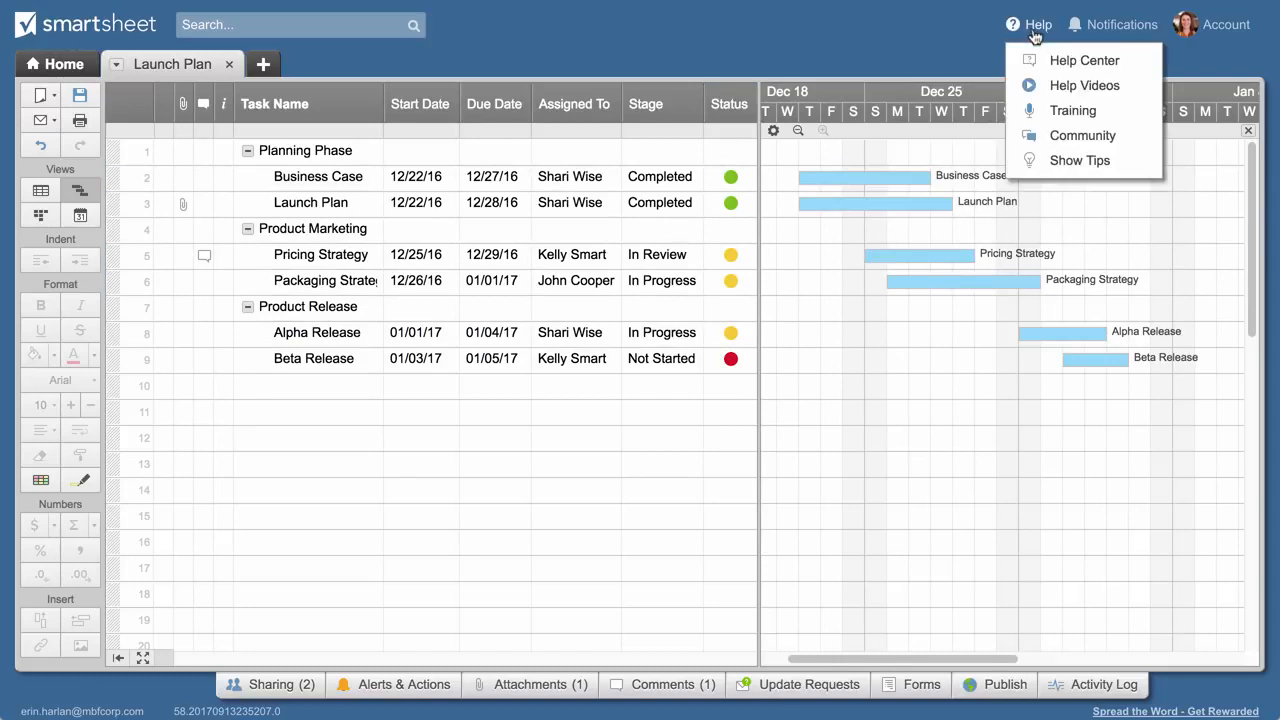